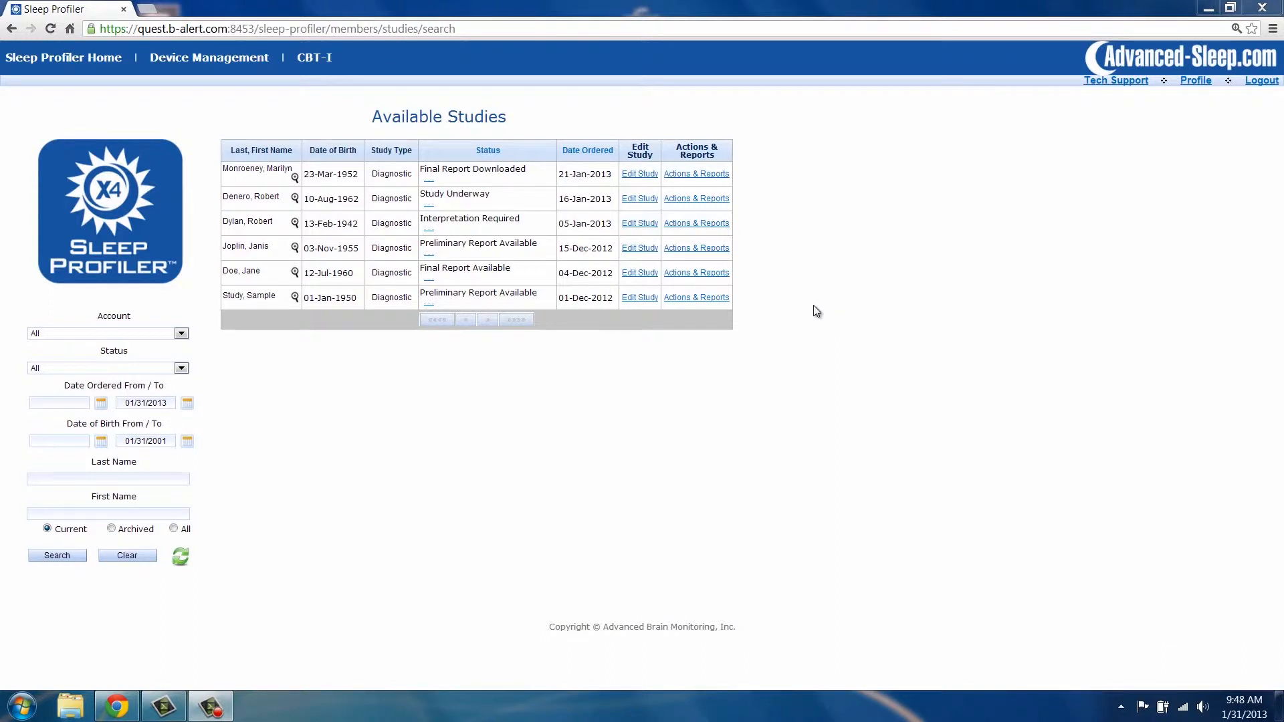
{"action": "mouse_move", "coordinate": [327, 119]}
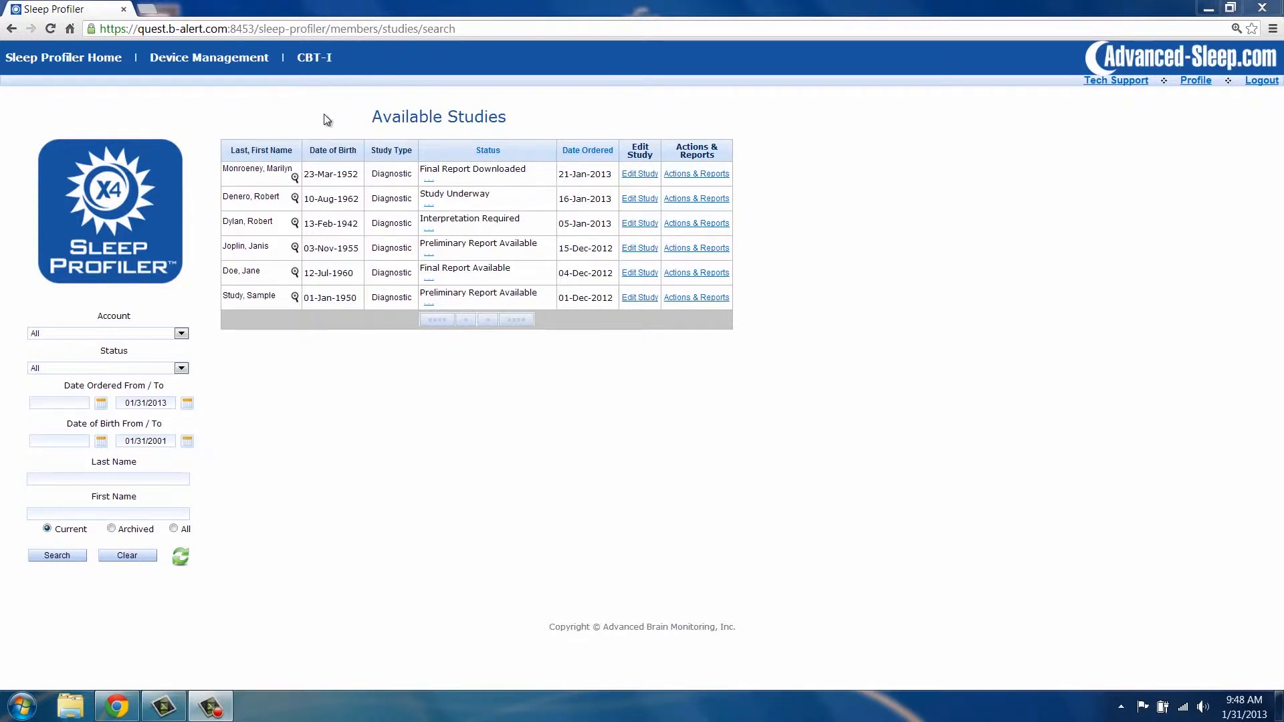
{"action": "mouse_move", "coordinate": [209, 58]}
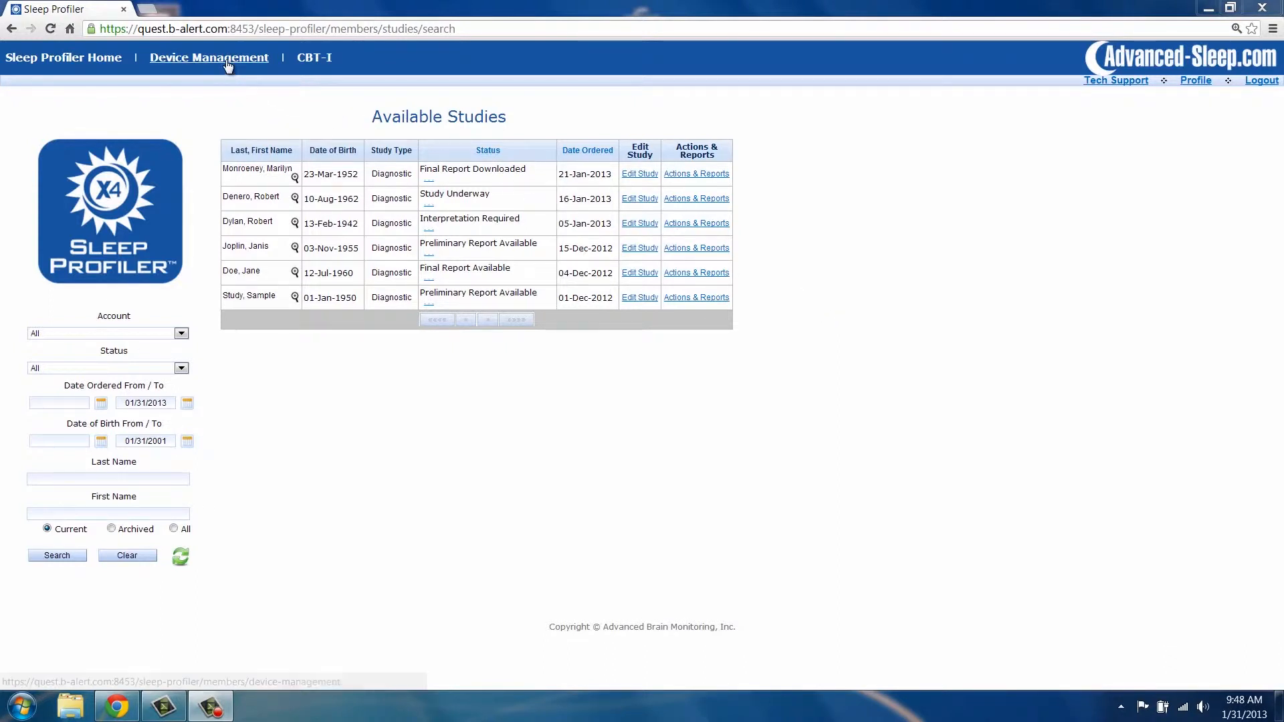
- Detect the connected recorder in Device Management, listing its data with study status Transferred
{"action": "left_click", "coordinate": [209, 58]}
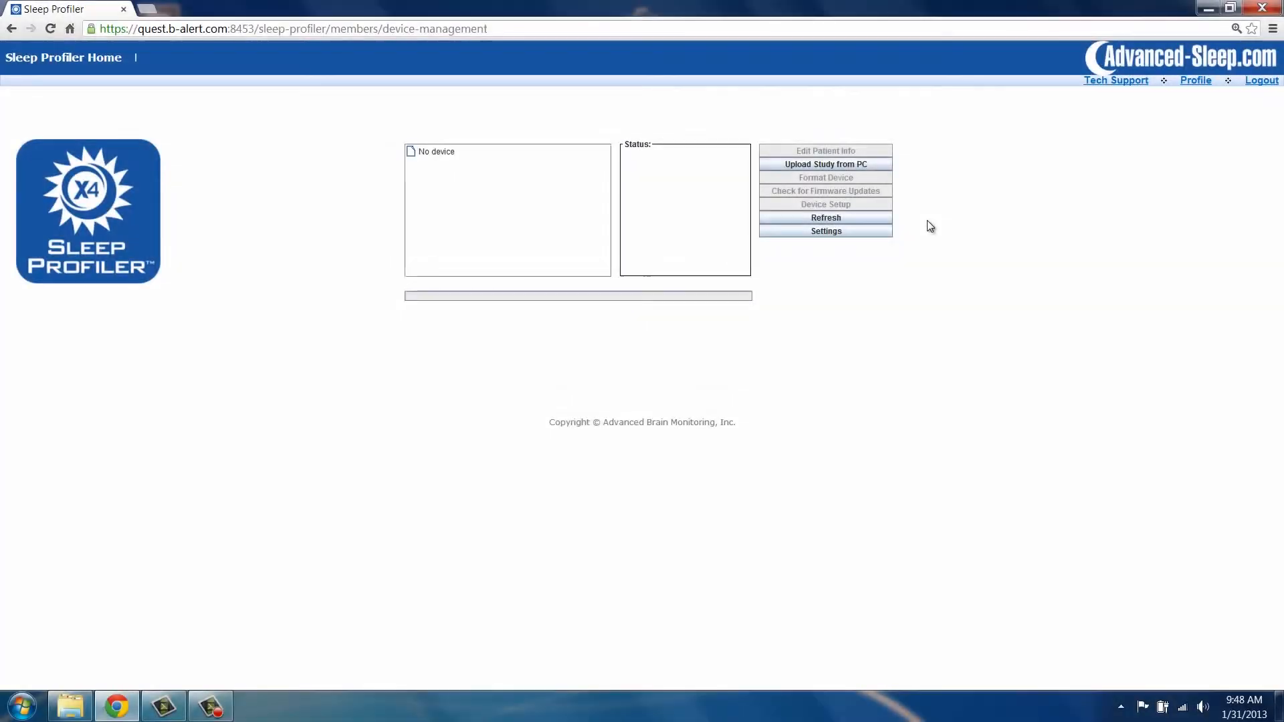
{"action": "mouse_move", "coordinate": [875, 225]}
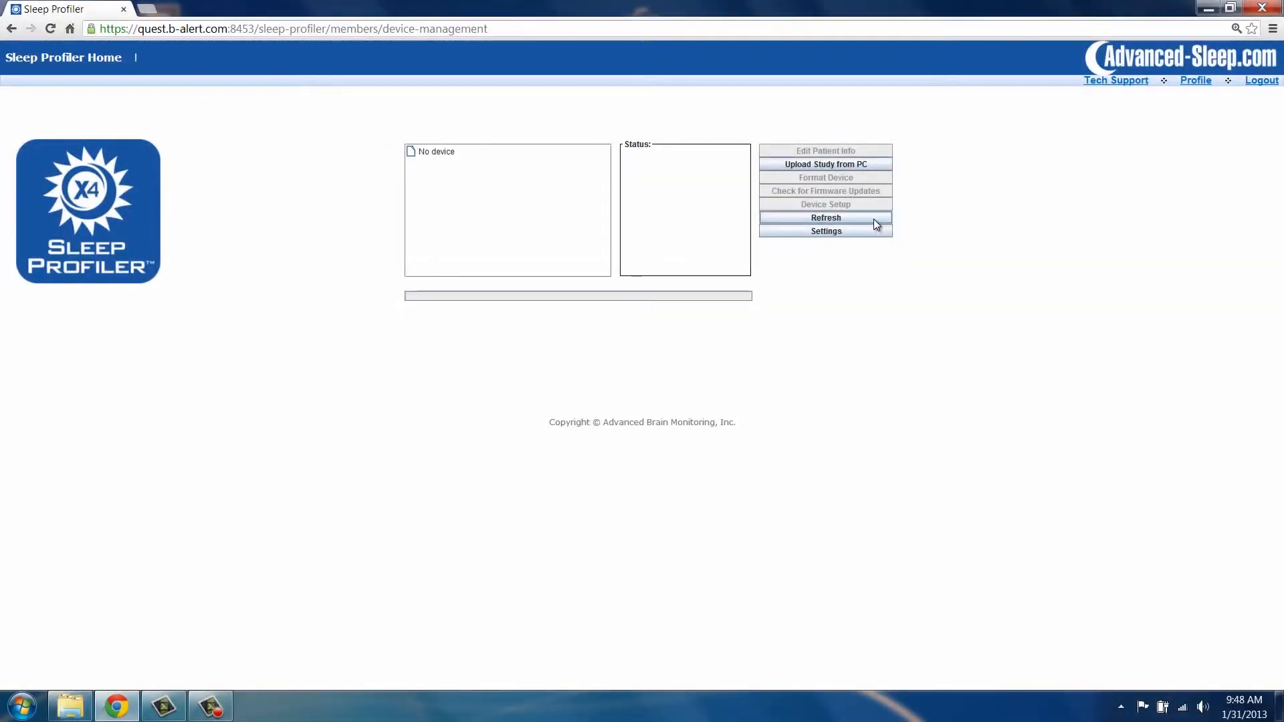
{"action": "left_click", "coordinate": [826, 217]}
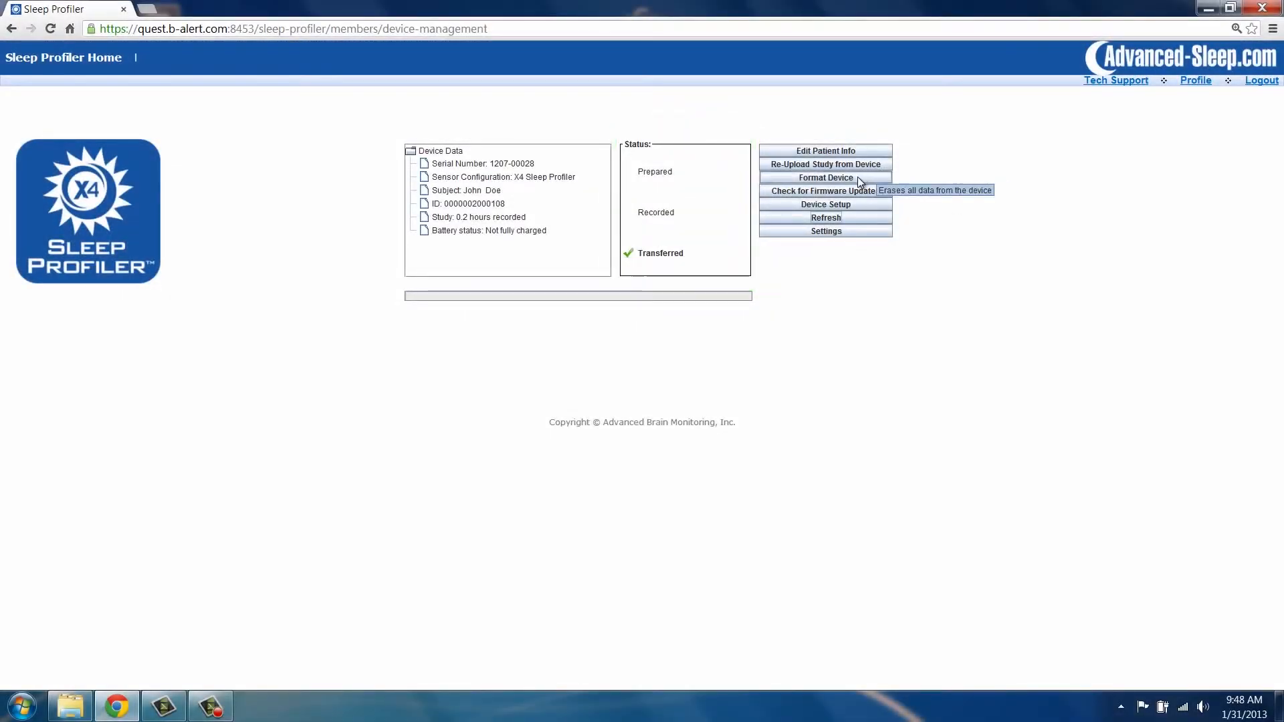
- Format the recorder, confirm the erase and power-off notice, then reload it showing status Prepared
{"action": "left_click", "coordinate": [826, 178]}
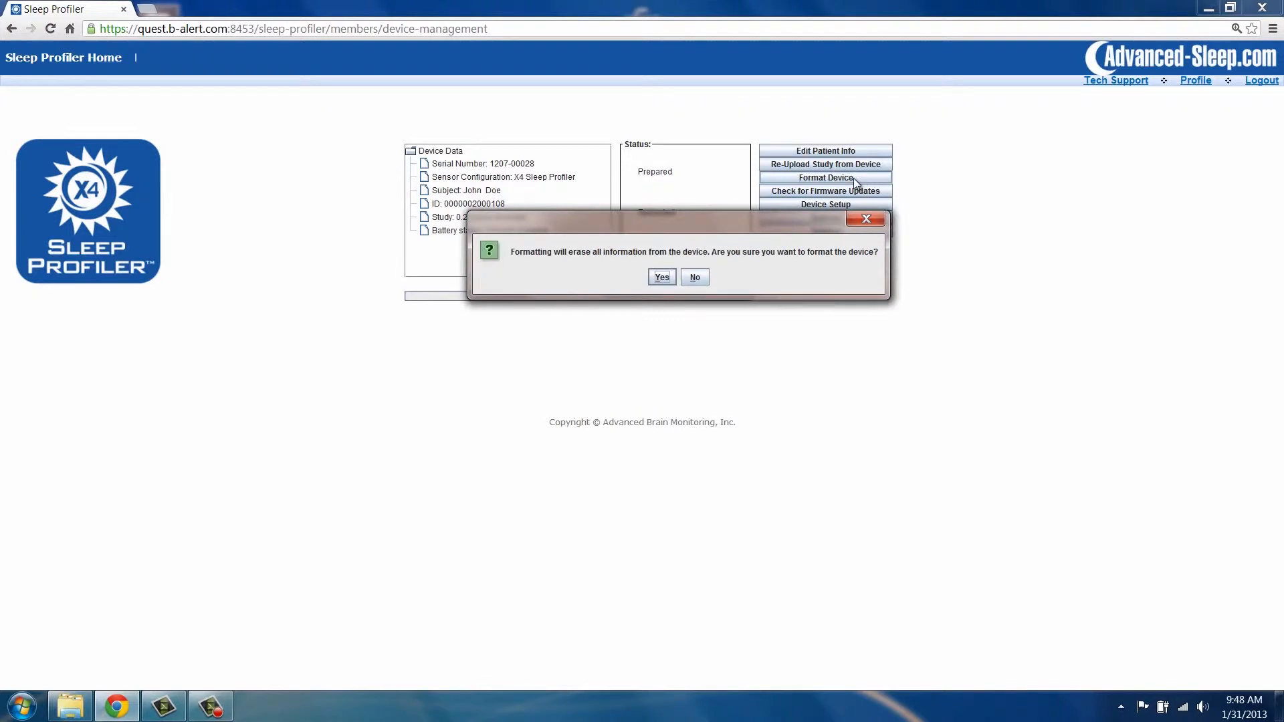
{"action": "left_click", "coordinate": [661, 277]}
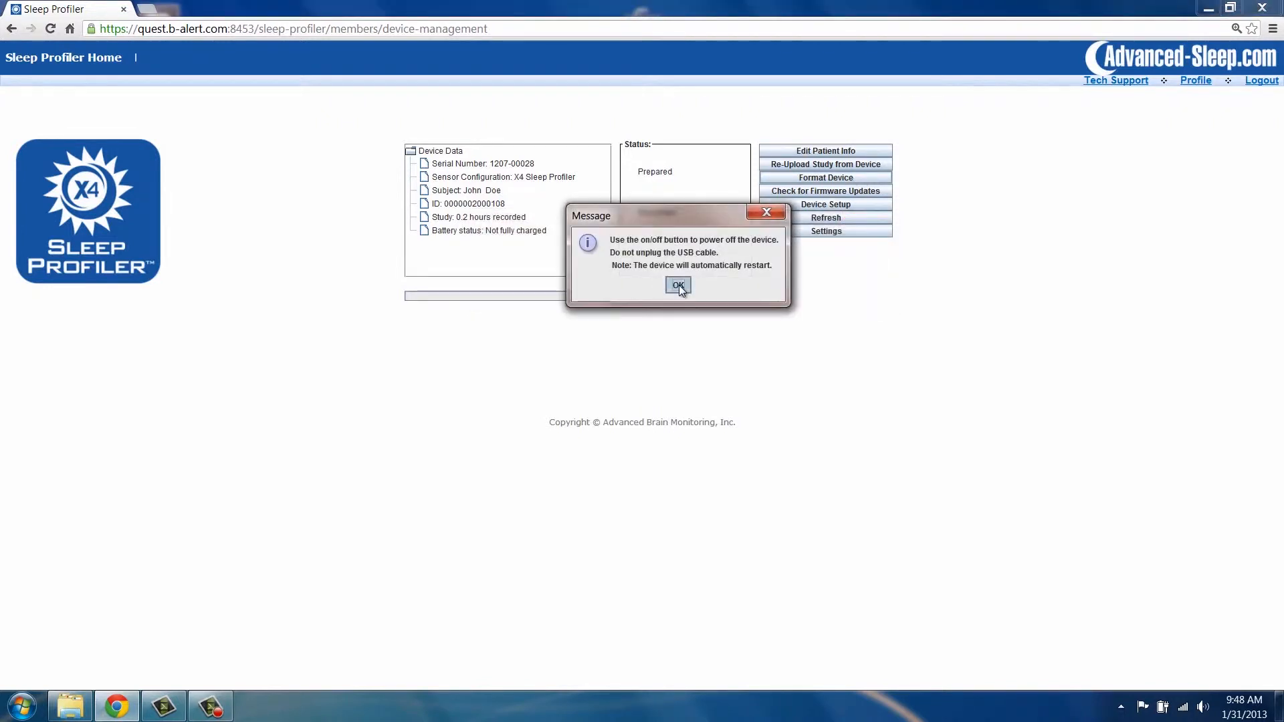
{"action": "left_click", "coordinate": [676, 287]}
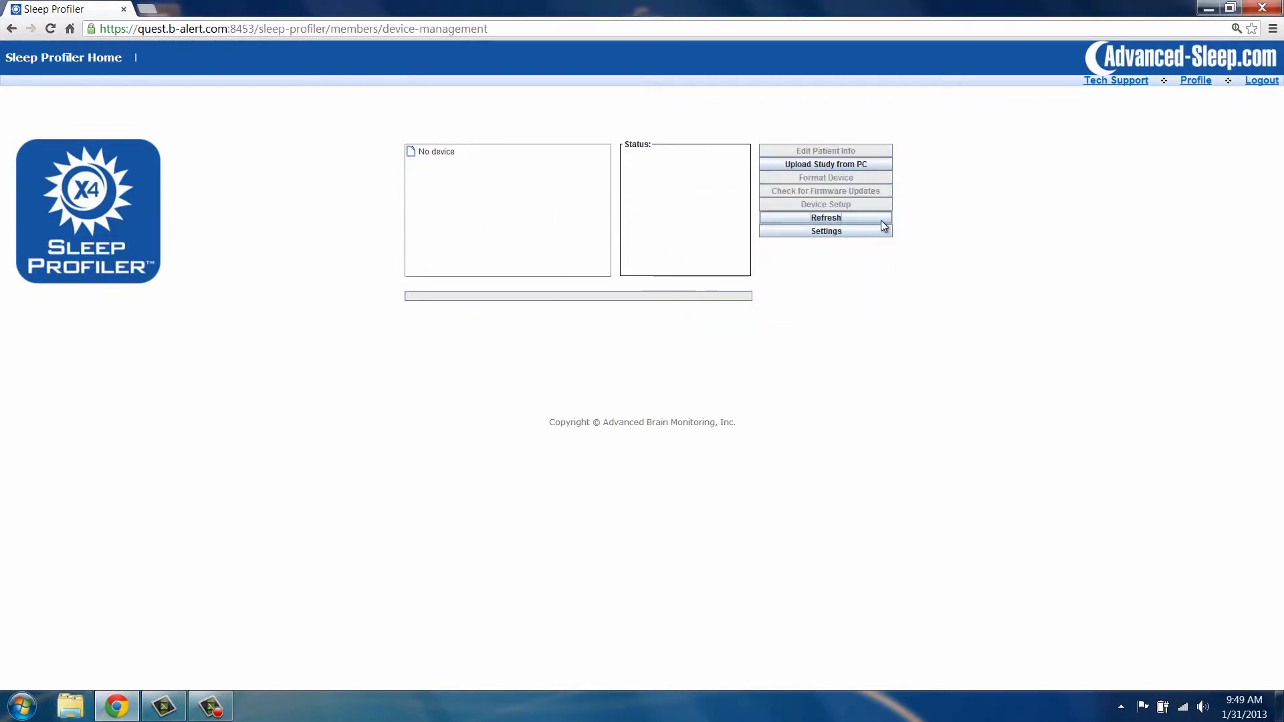
{"action": "left_click", "coordinate": [825, 216]}
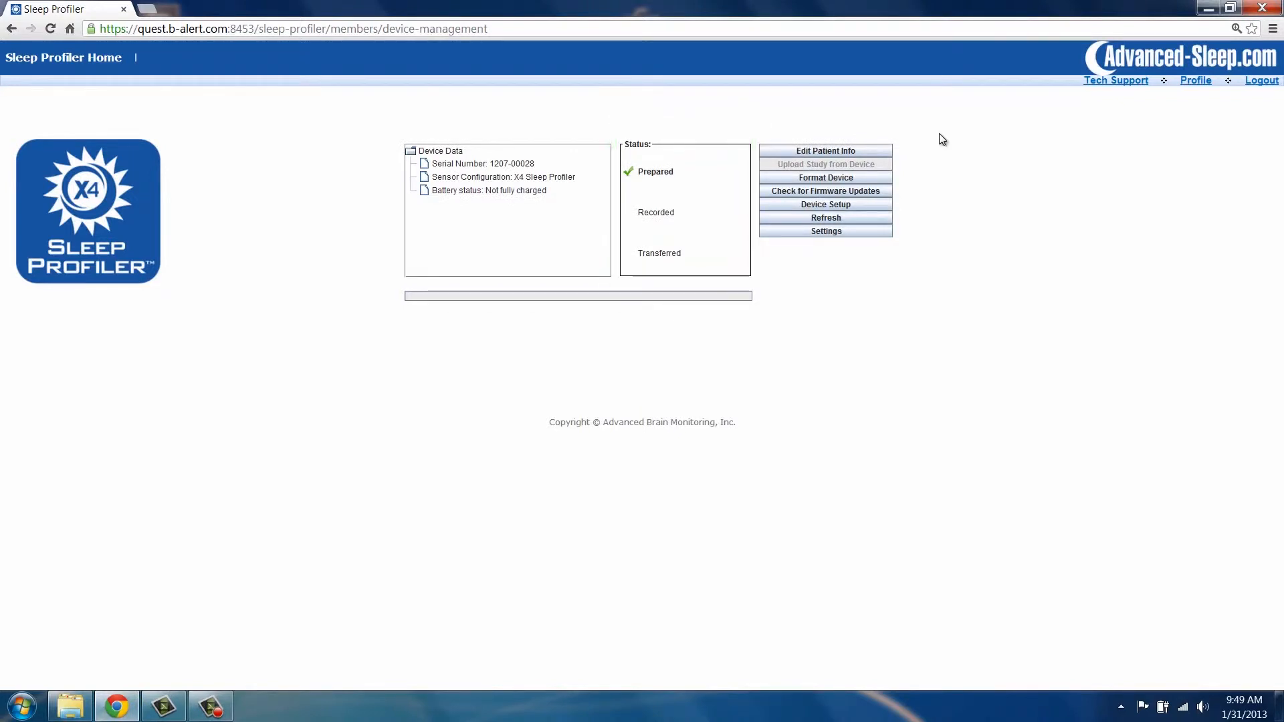
{"action": "mouse_move", "coordinate": [918, 145]}
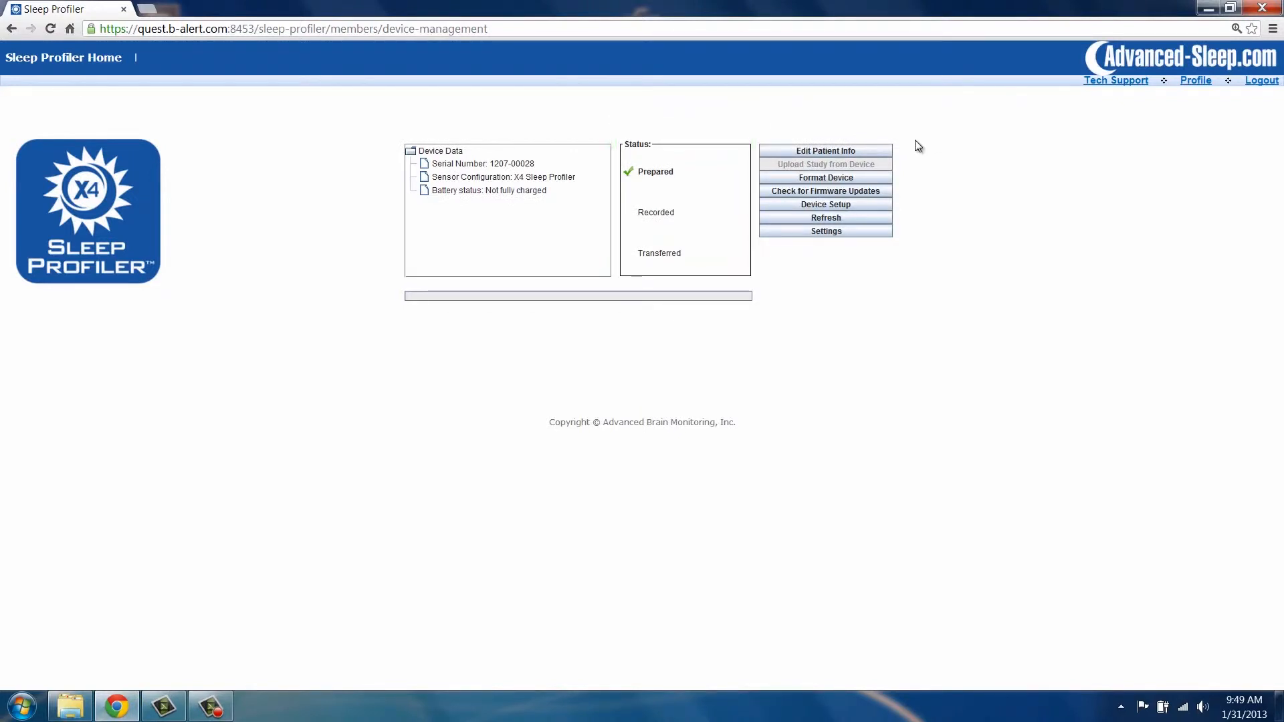
- Enter patient 'Pen...' with gender, keep study type Diagnostic, and transfer the details to the device
{"action": "left_click", "coordinate": [826, 152]}
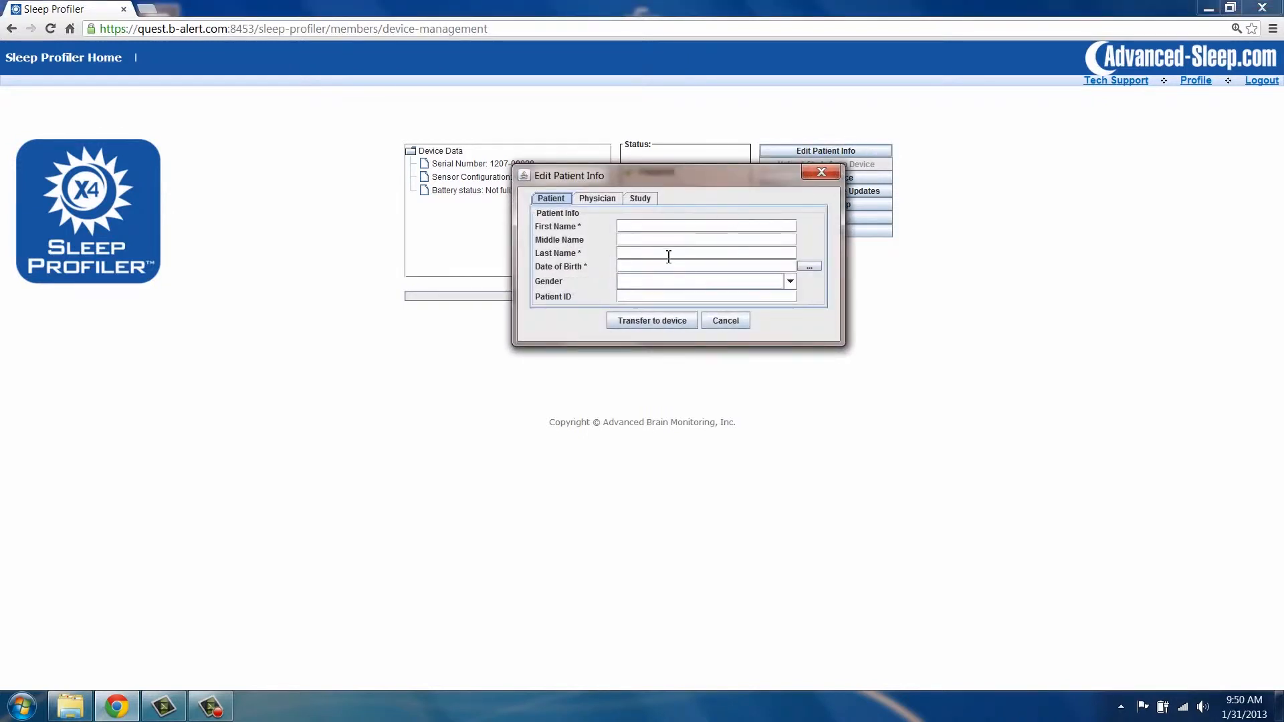
{"action": "type", "text": "Penelope"}
{"action": "type", "text": "2/"}
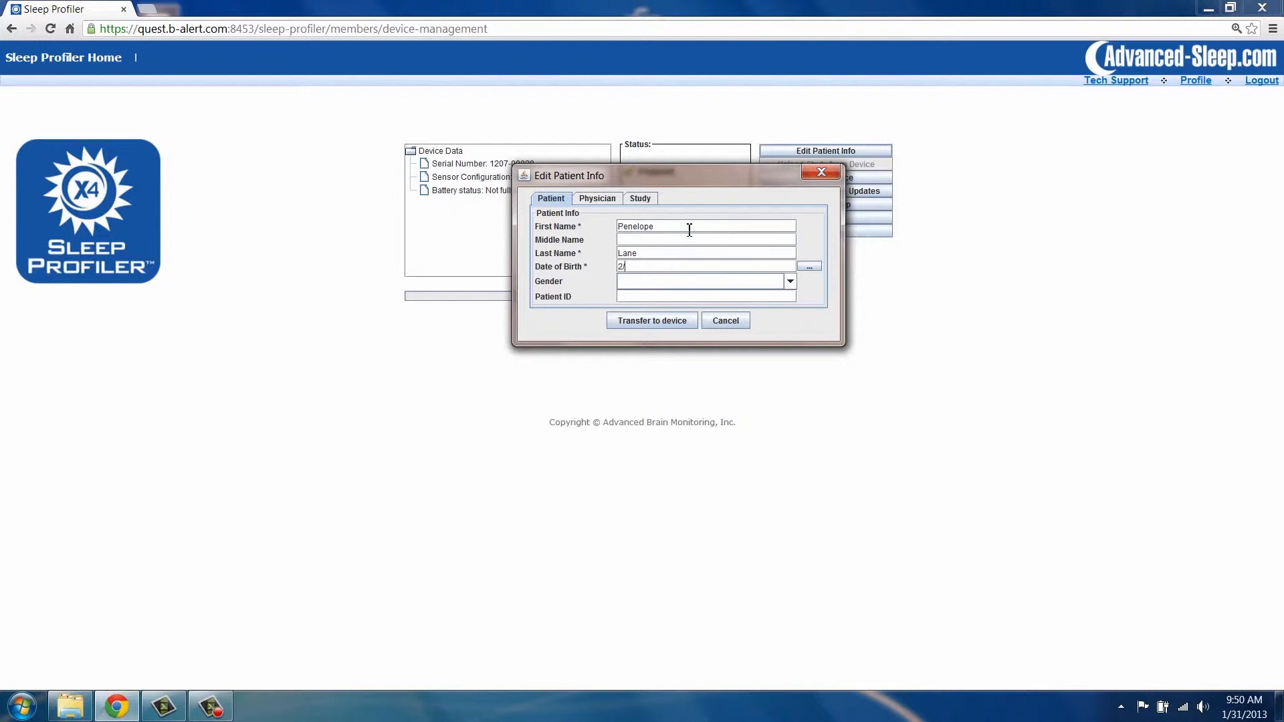
{"action": "left_click", "coordinate": [789, 281]}
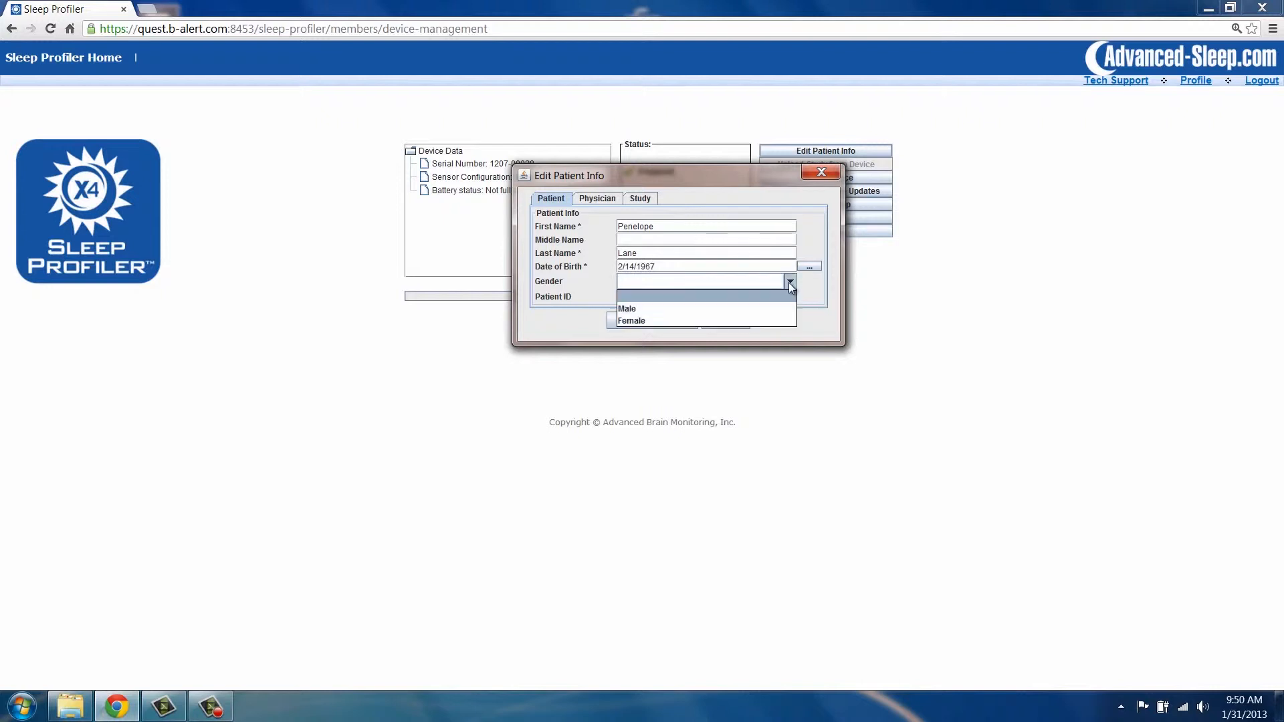
{"action": "left_click", "coordinate": [641, 198]}
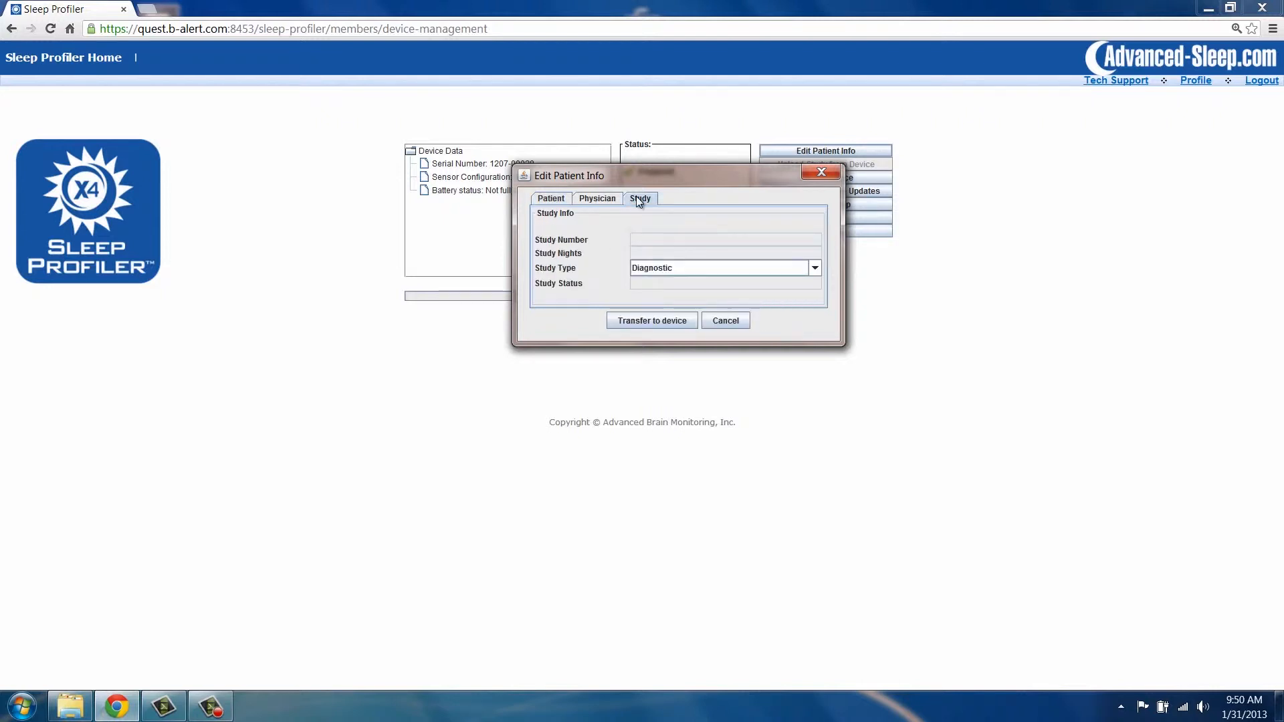
{"action": "left_click", "coordinate": [815, 267]}
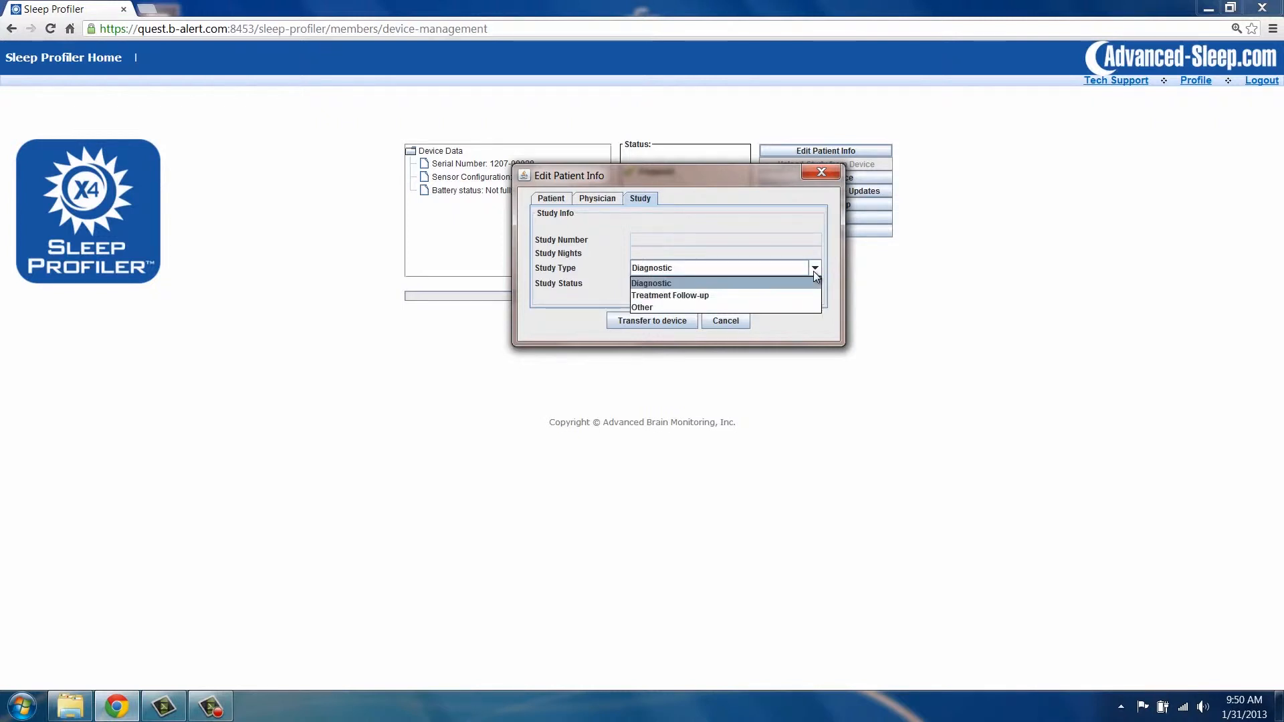
{"action": "left_click", "coordinate": [650, 282]}
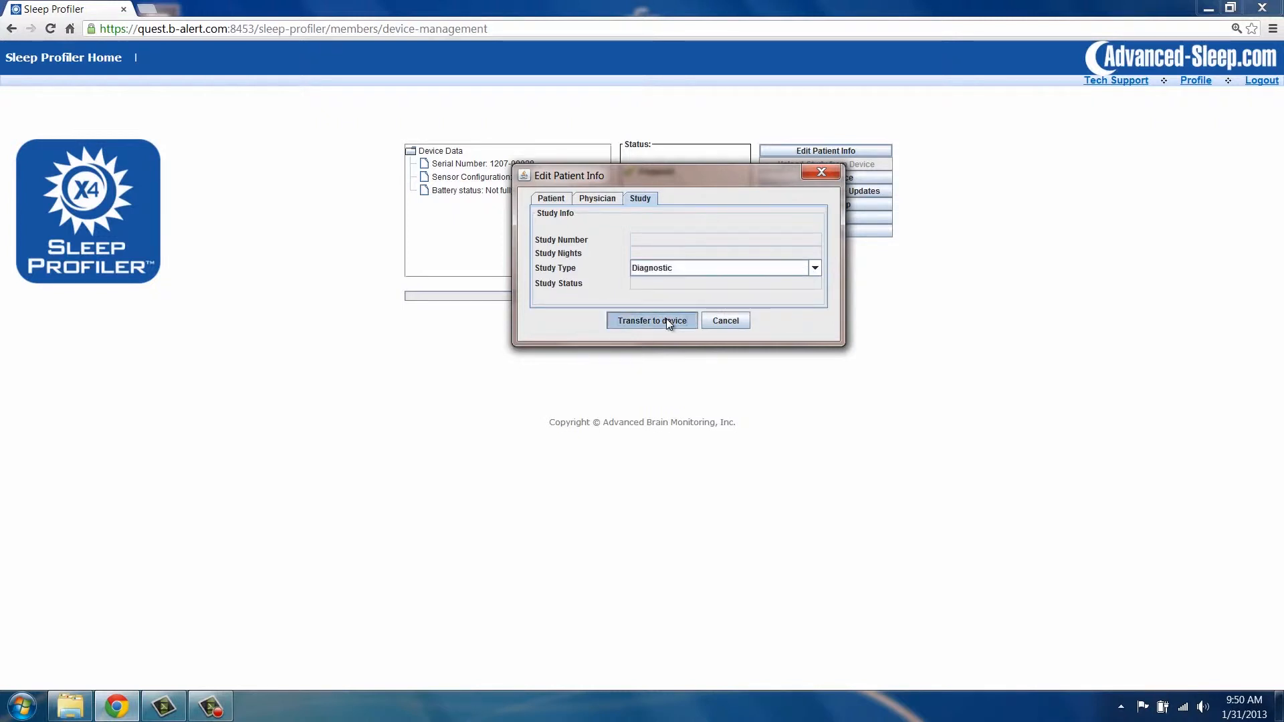
{"action": "left_click", "coordinate": [651, 320]}
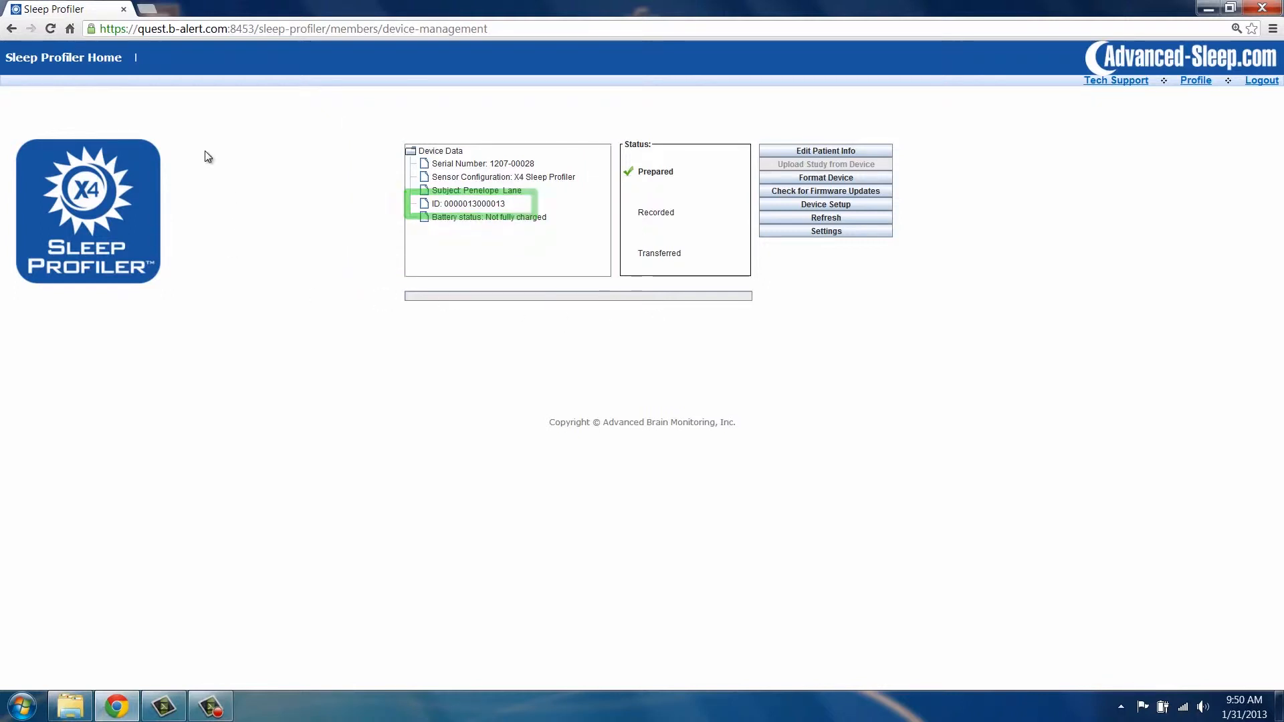
{"action": "left_click", "coordinate": [63, 58]}
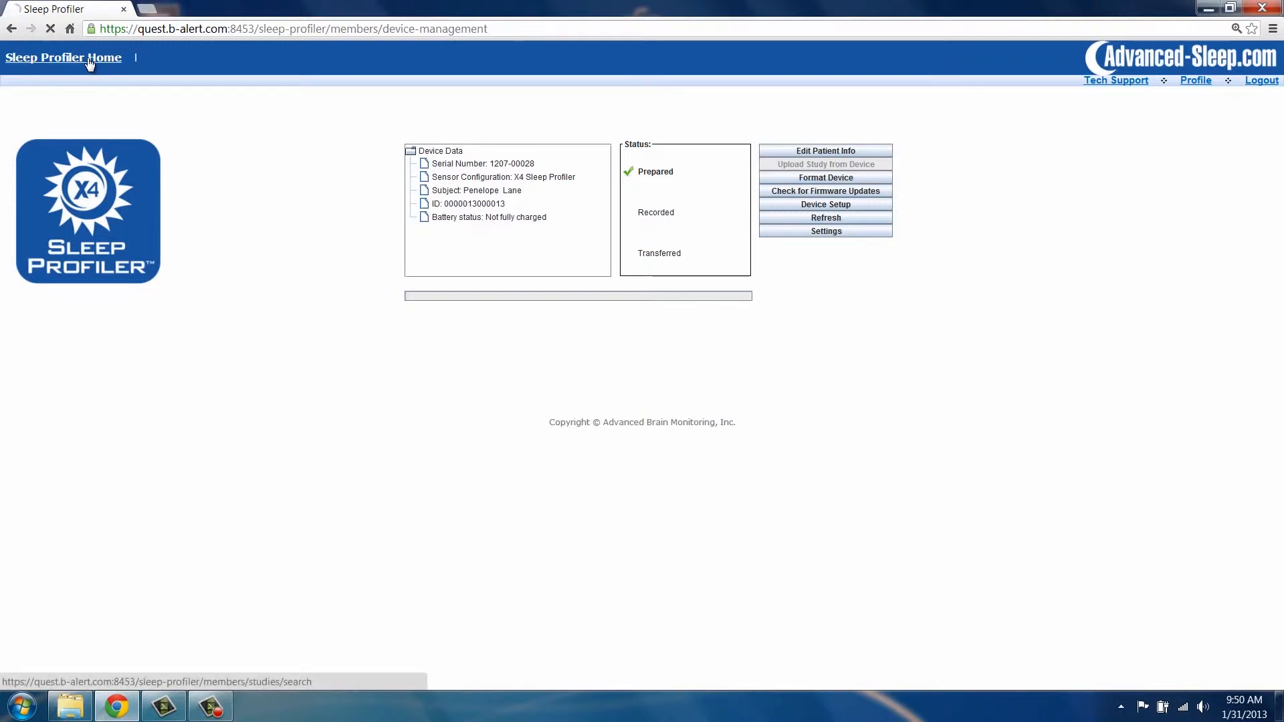
{"action": "left_click", "coordinate": [63, 57]}
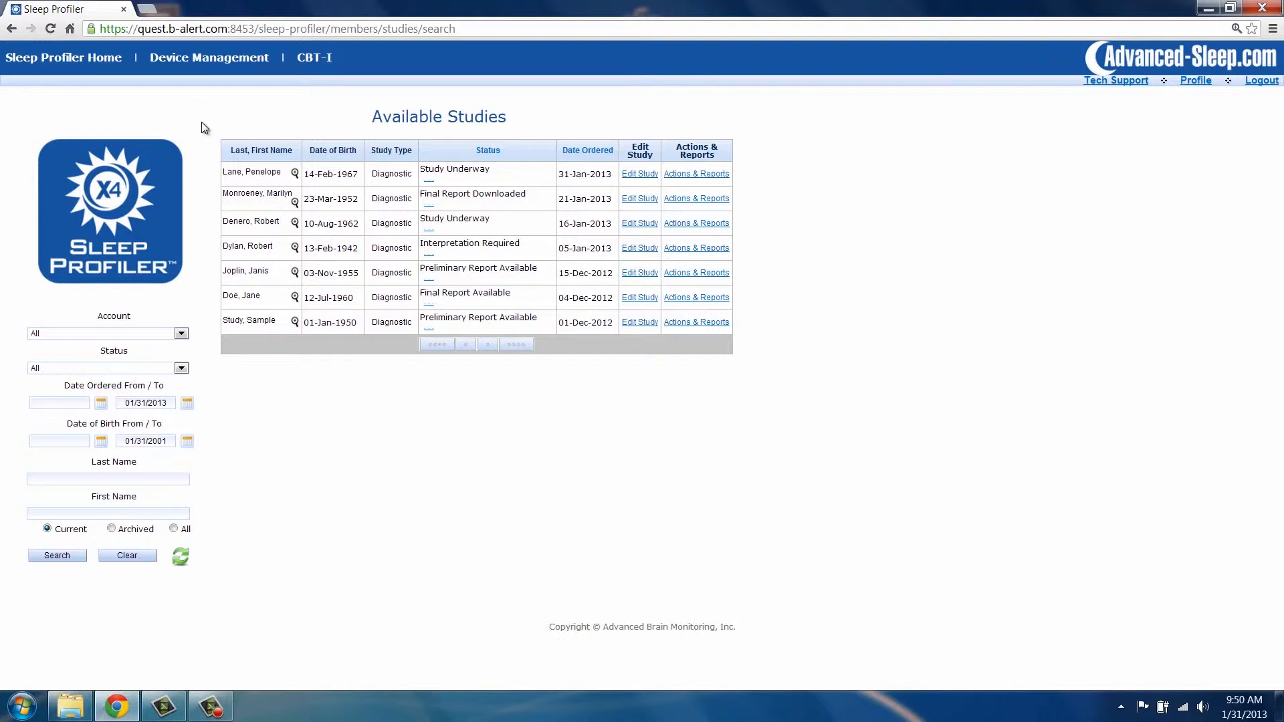
{"action": "mouse_move", "coordinate": [294, 174]}
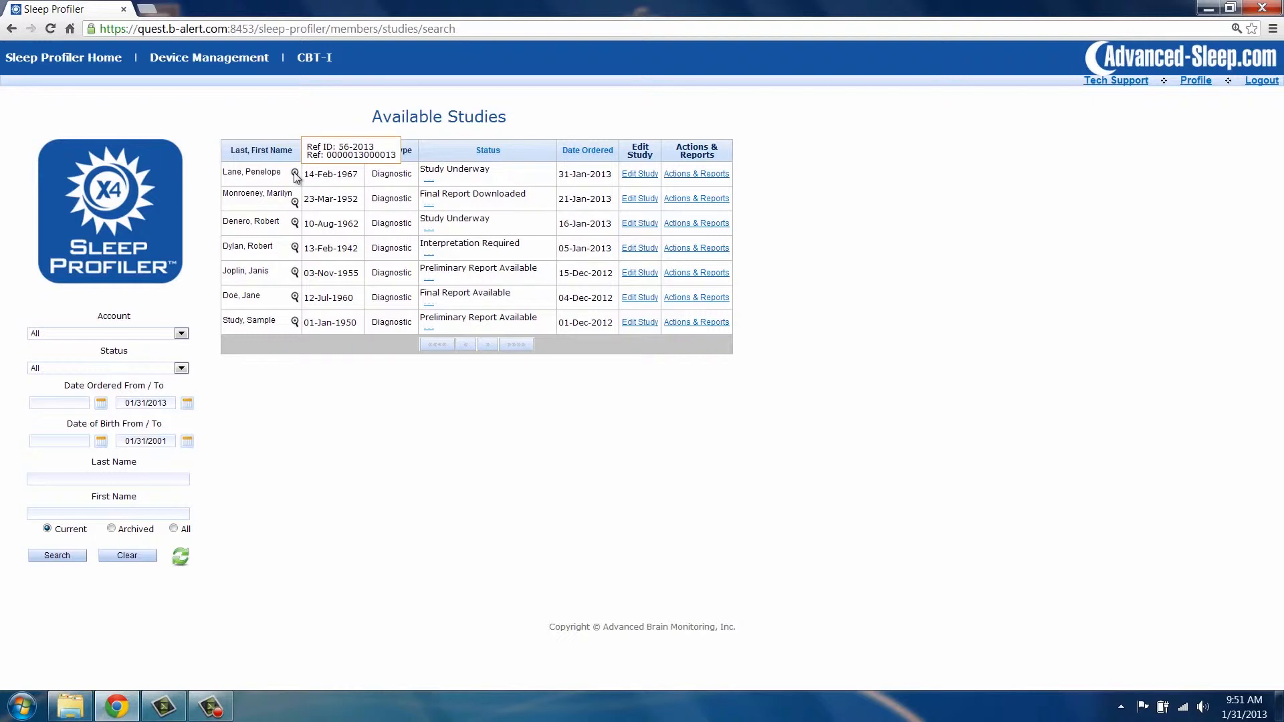
{"action": "mouse_move", "coordinate": [289, 113]}
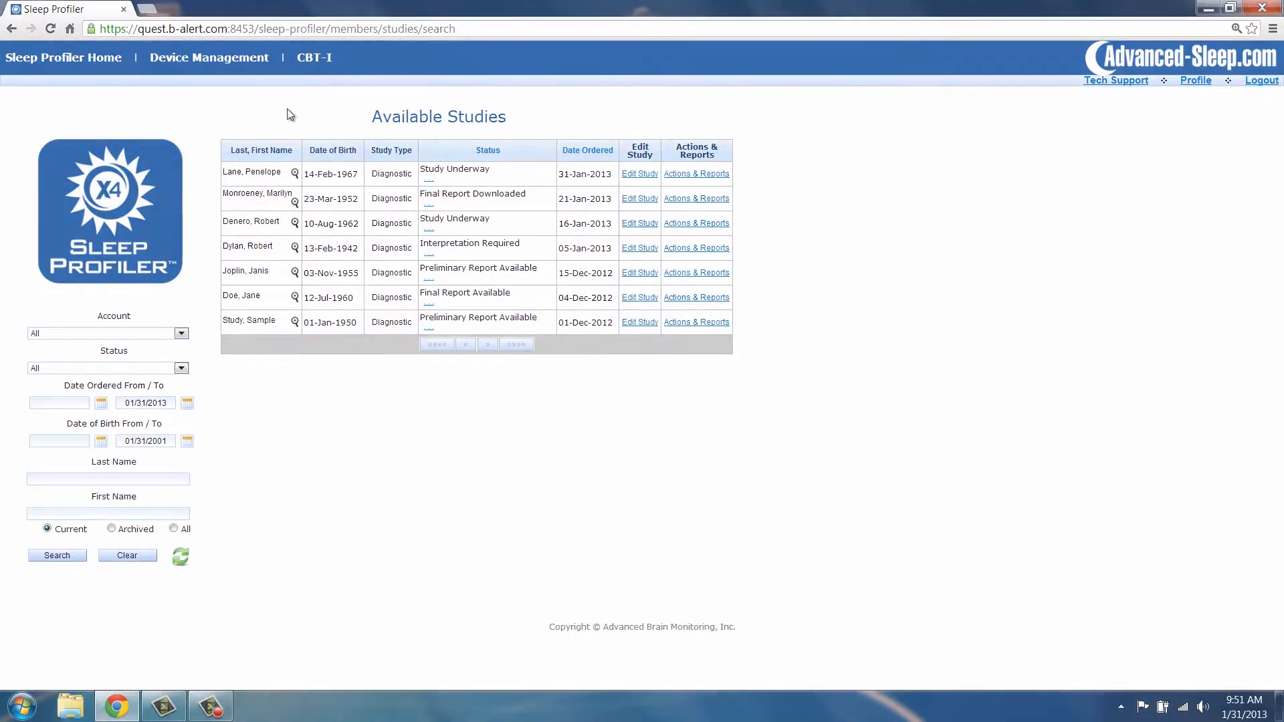
{"action": "mouse_move", "coordinate": [981, 371]}
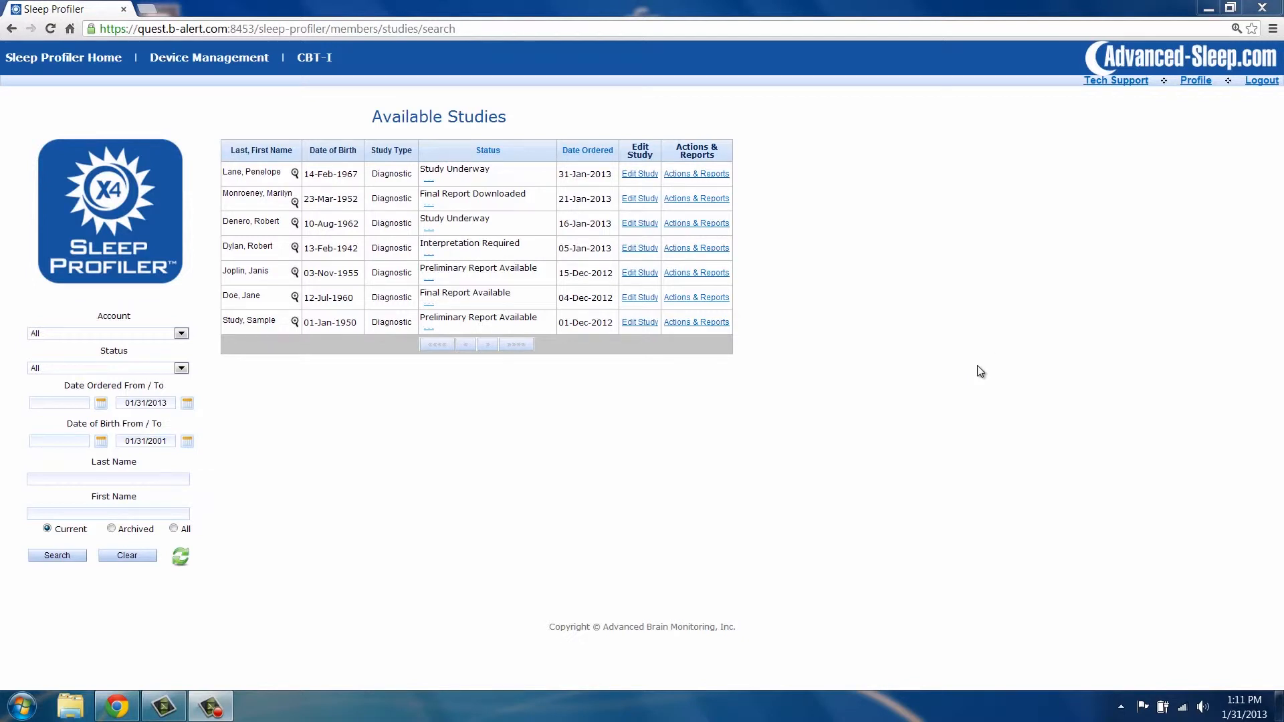
{"action": "mouse_move", "coordinate": [209, 58]}
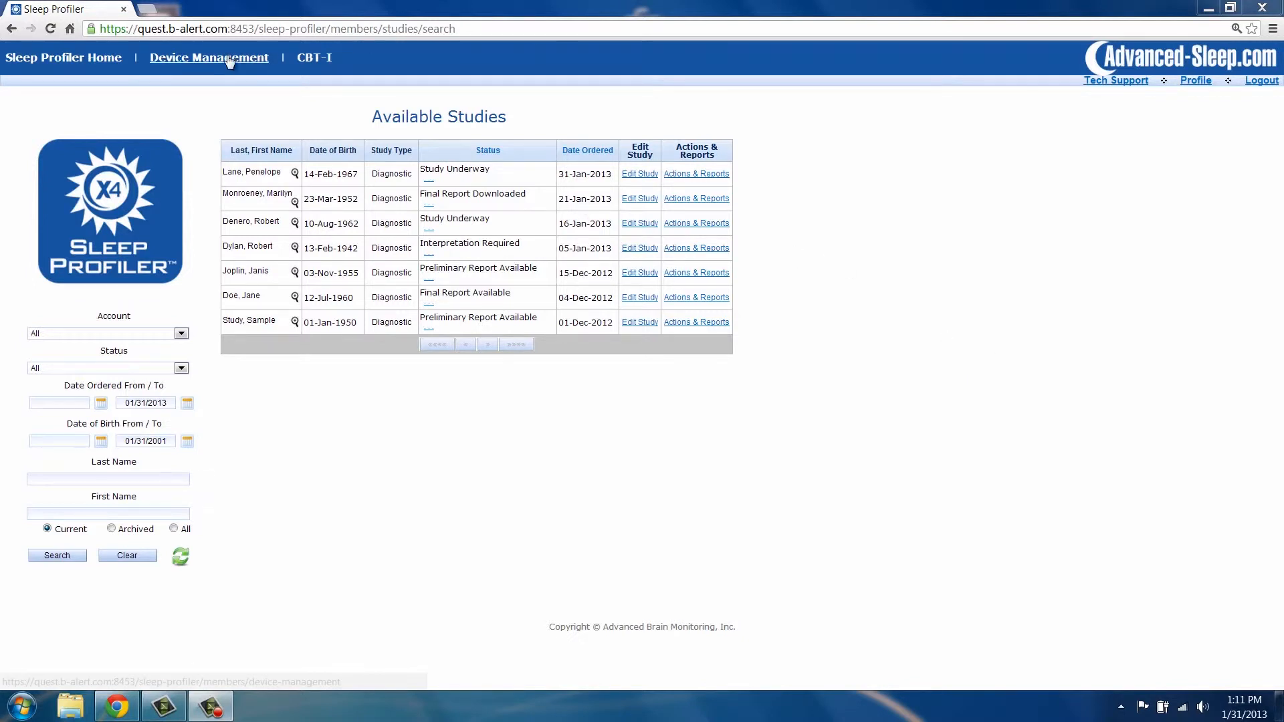
{"action": "left_click", "coordinate": [209, 58]}
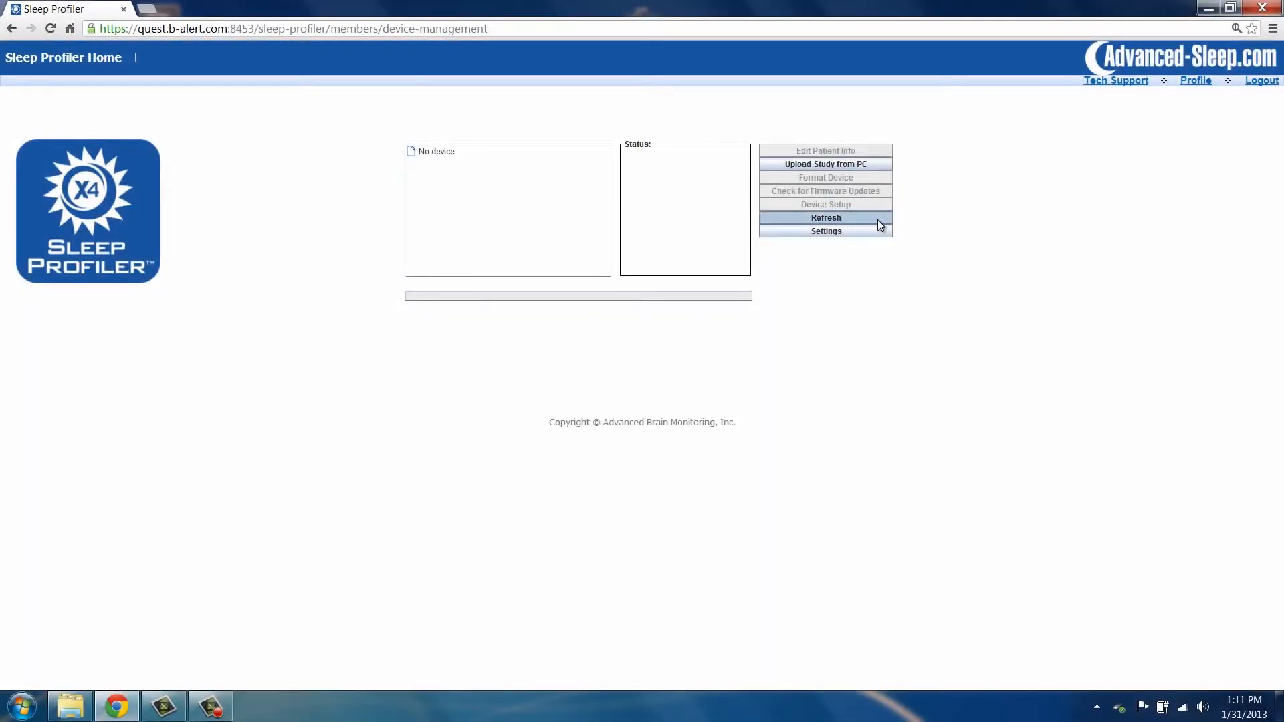
{"action": "left_click", "coordinate": [826, 217]}
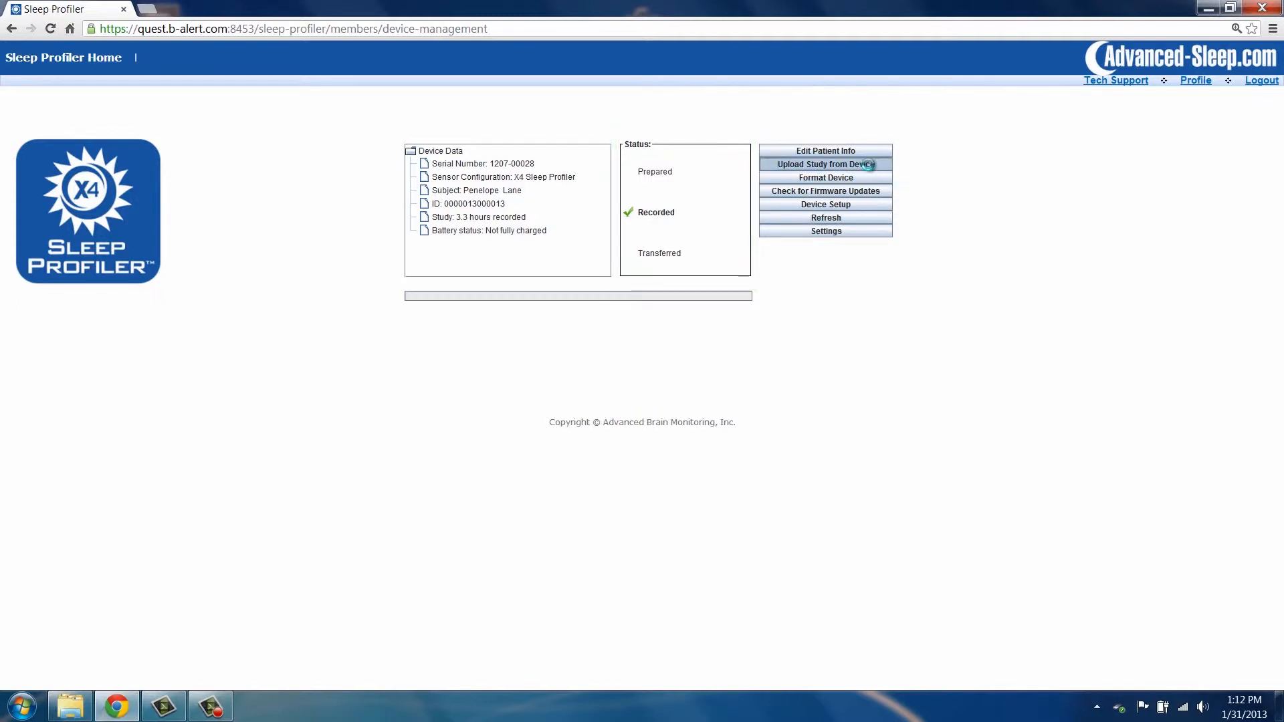
{"action": "left_click", "coordinate": [826, 163]}
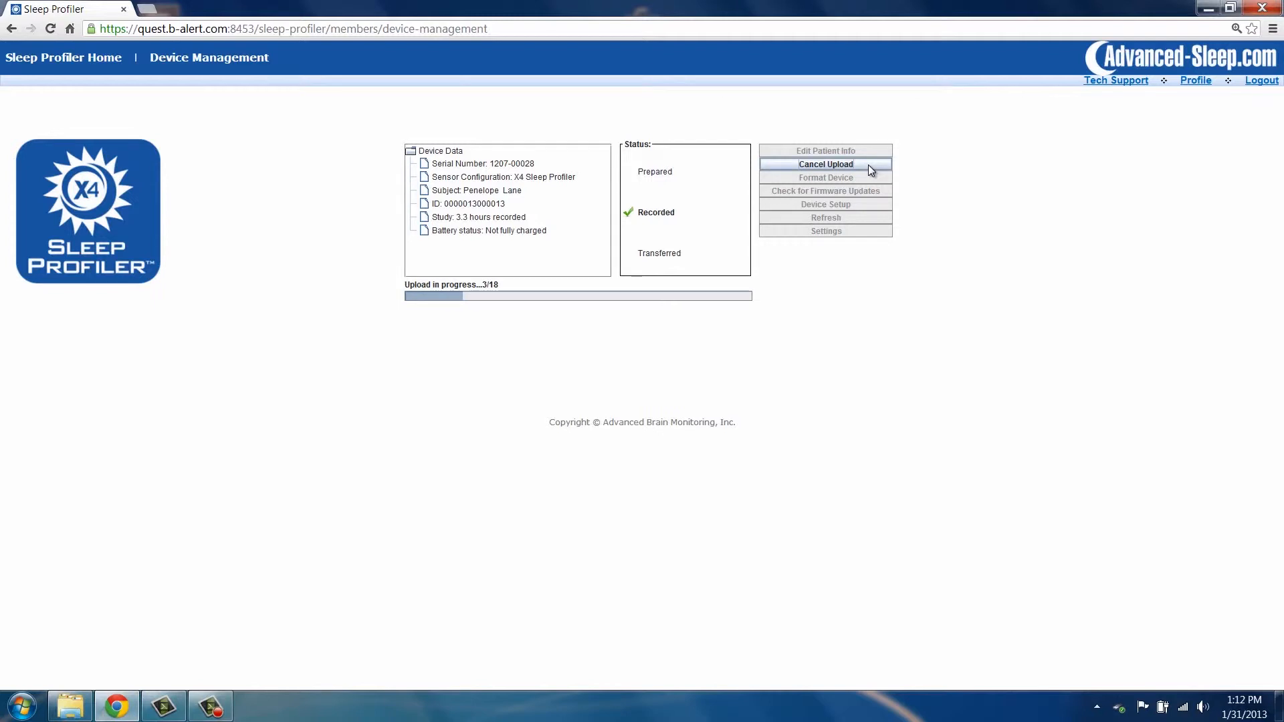
{"action": "mouse_move", "coordinate": [489, 320]}
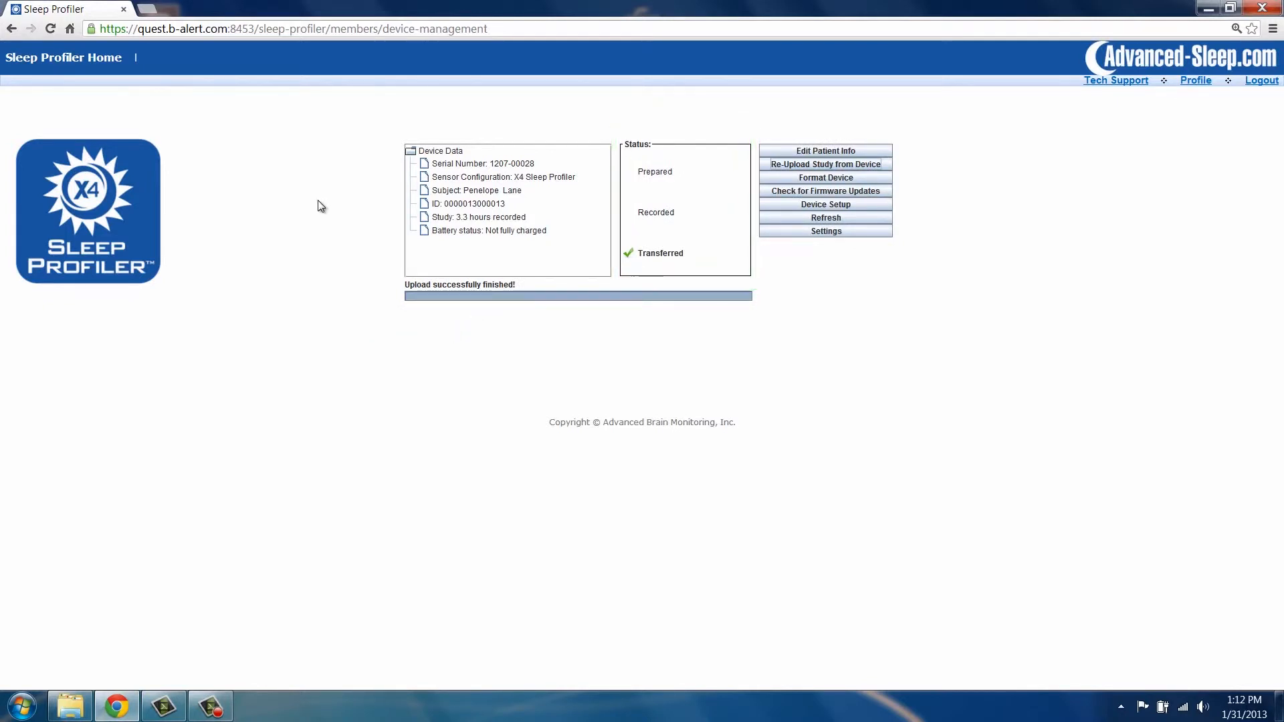
{"action": "mouse_move", "coordinate": [63, 58]}
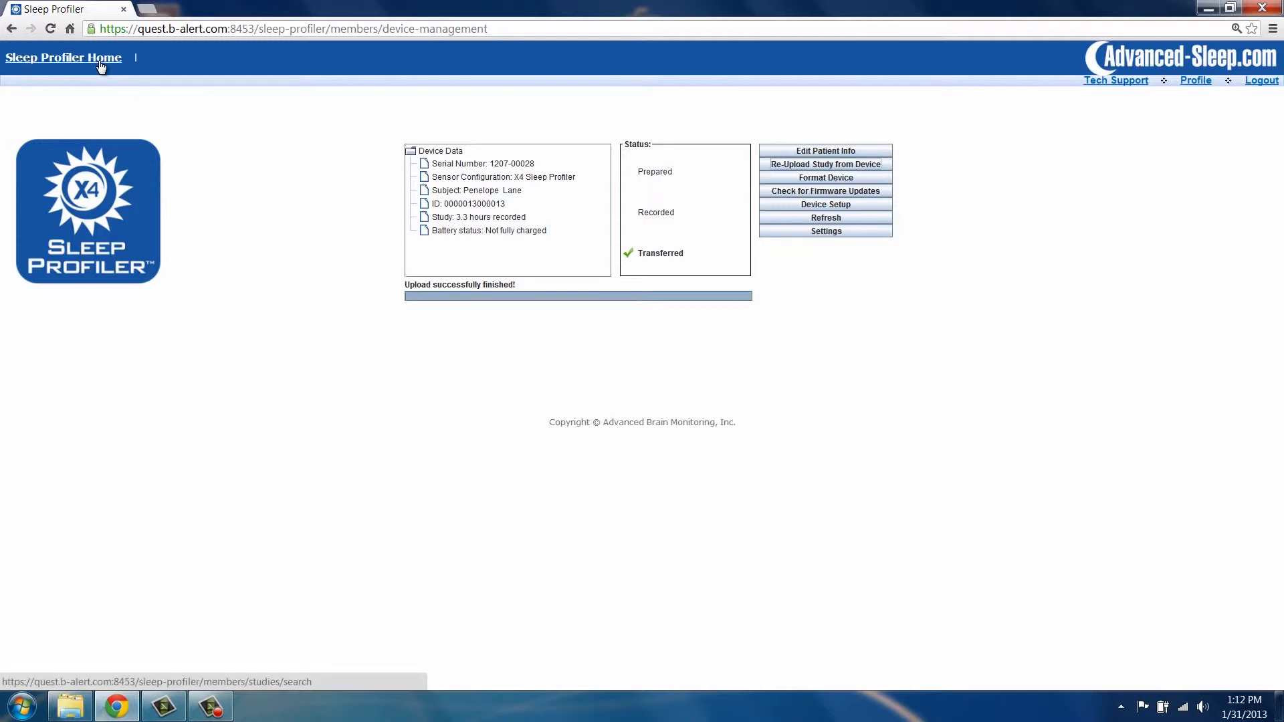
- Refresh Available Studies so the 31-Jan-2013 study shows Preliminary Report Available
{"action": "left_click", "coordinate": [63, 57]}
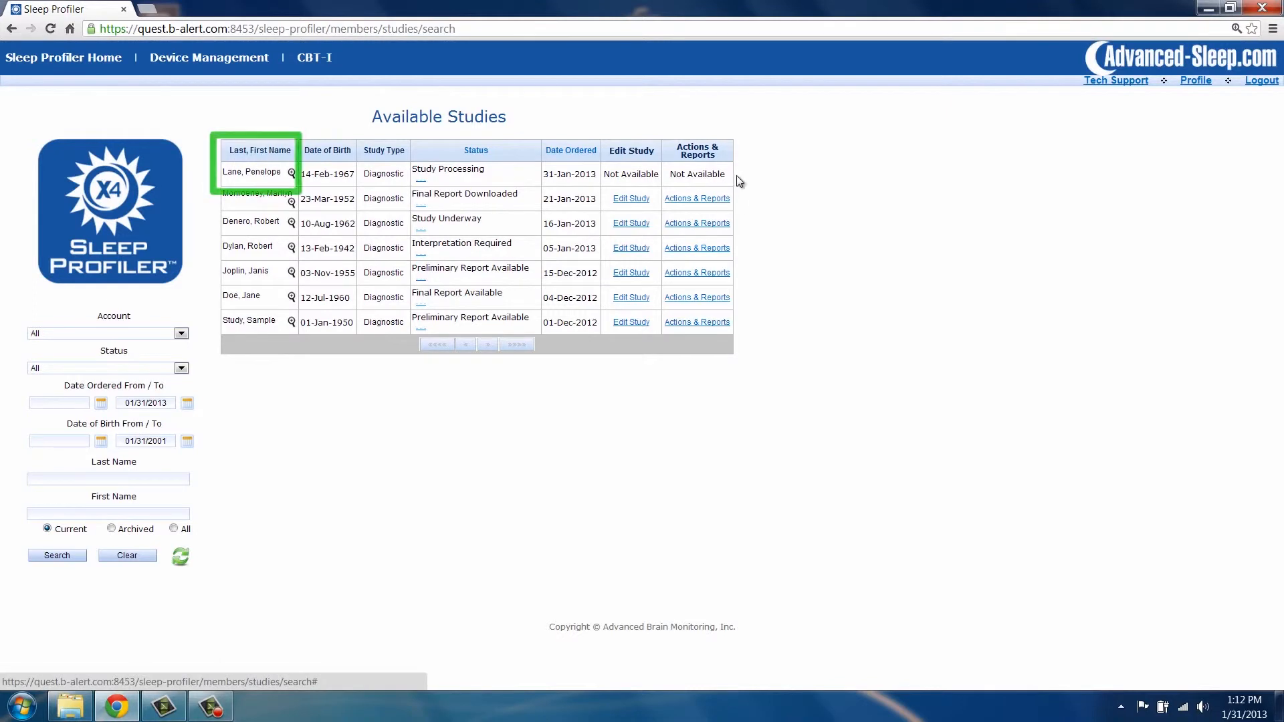
{"action": "mouse_move", "coordinate": [775, 176]}
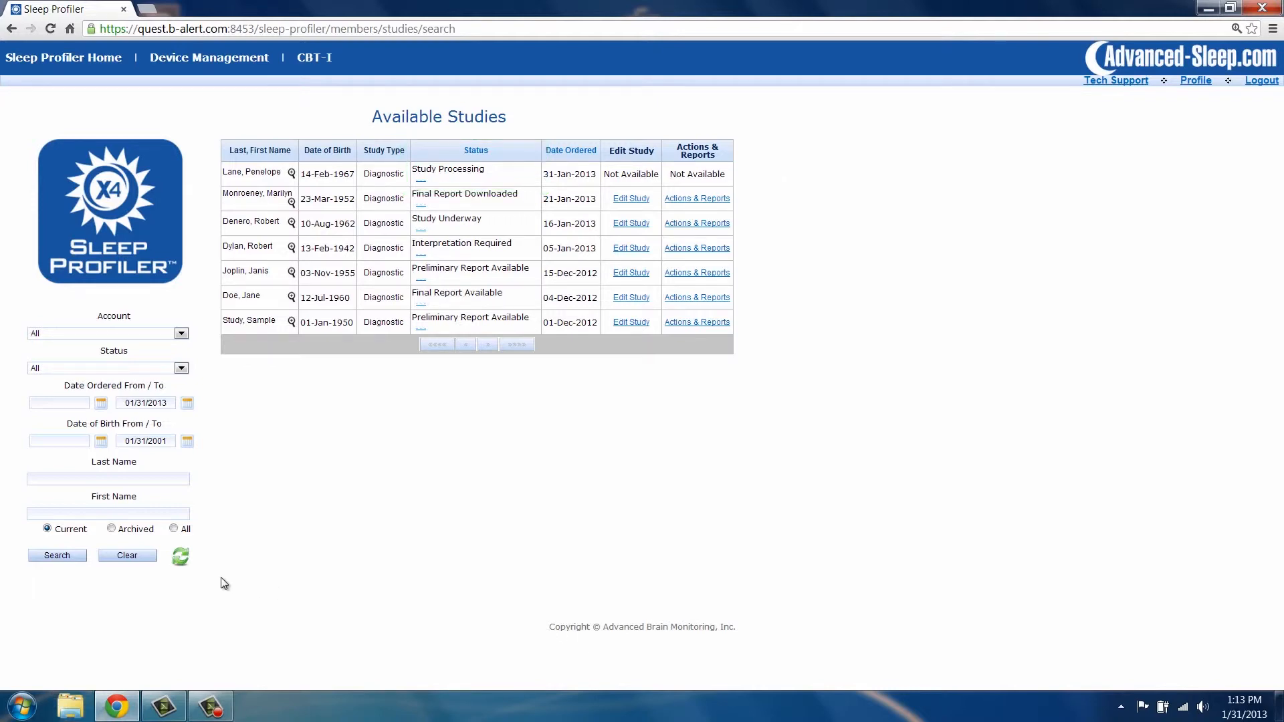
{"action": "left_click", "coordinate": [181, 556]}
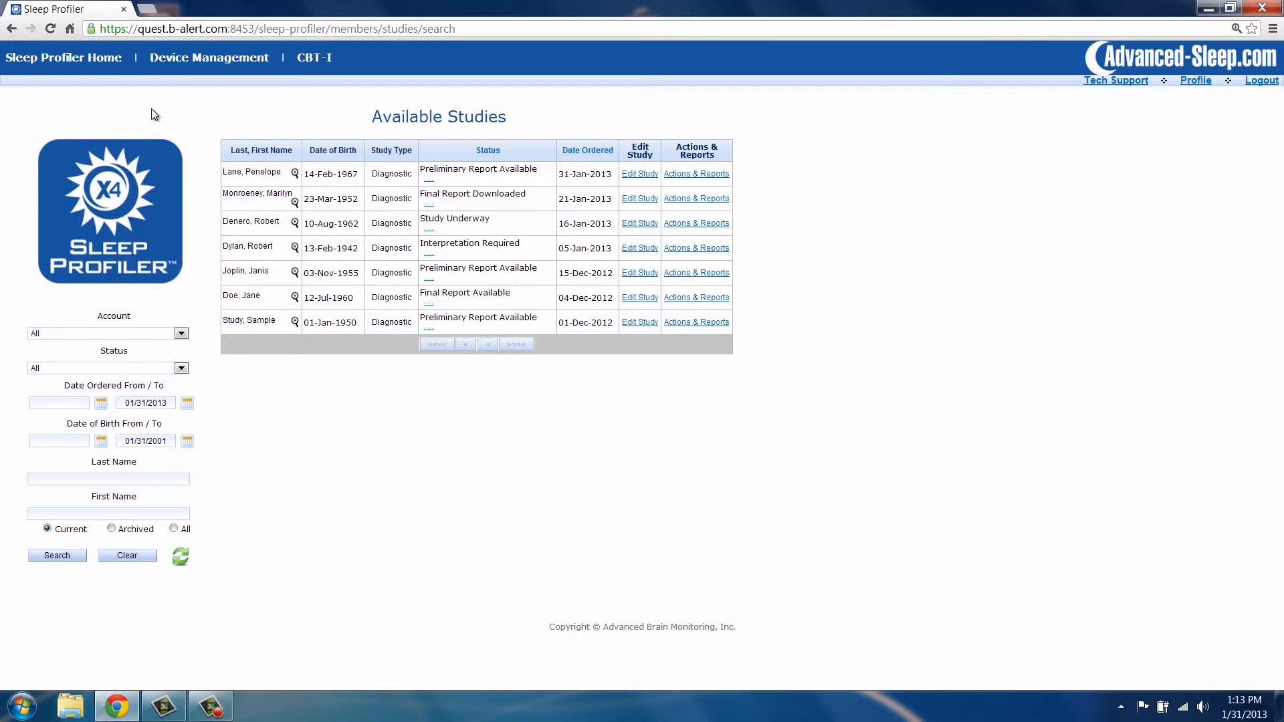
{"action": "mouse_move", "coordinate": [208, 57]}
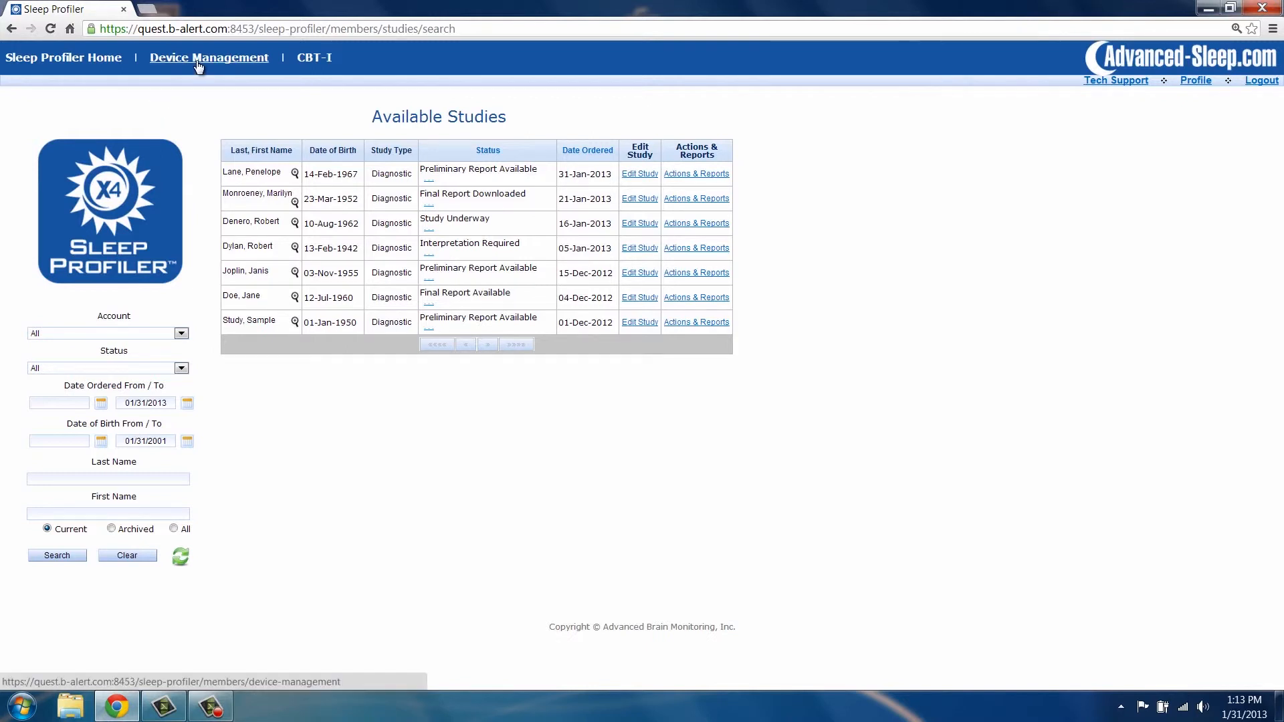
{"action": "left_click", "coordinate": [209, 58]}
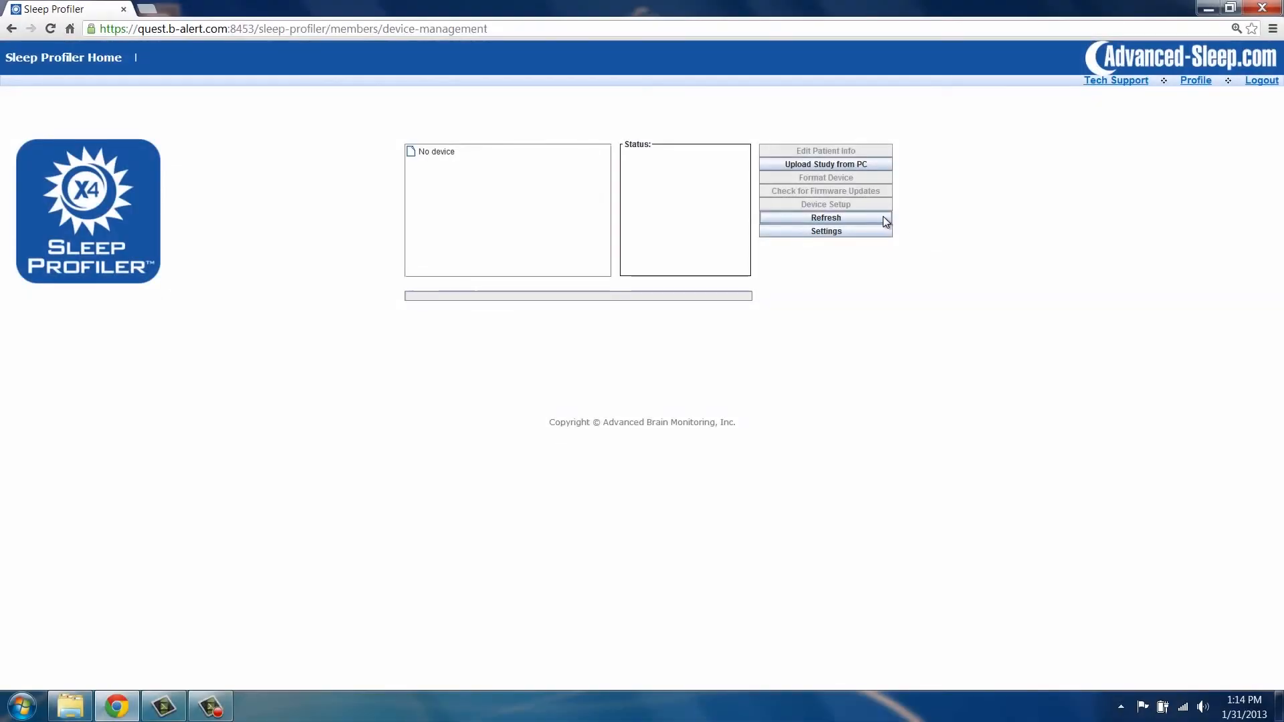
{"action": "left_click", "coordinate": [825, 218]}
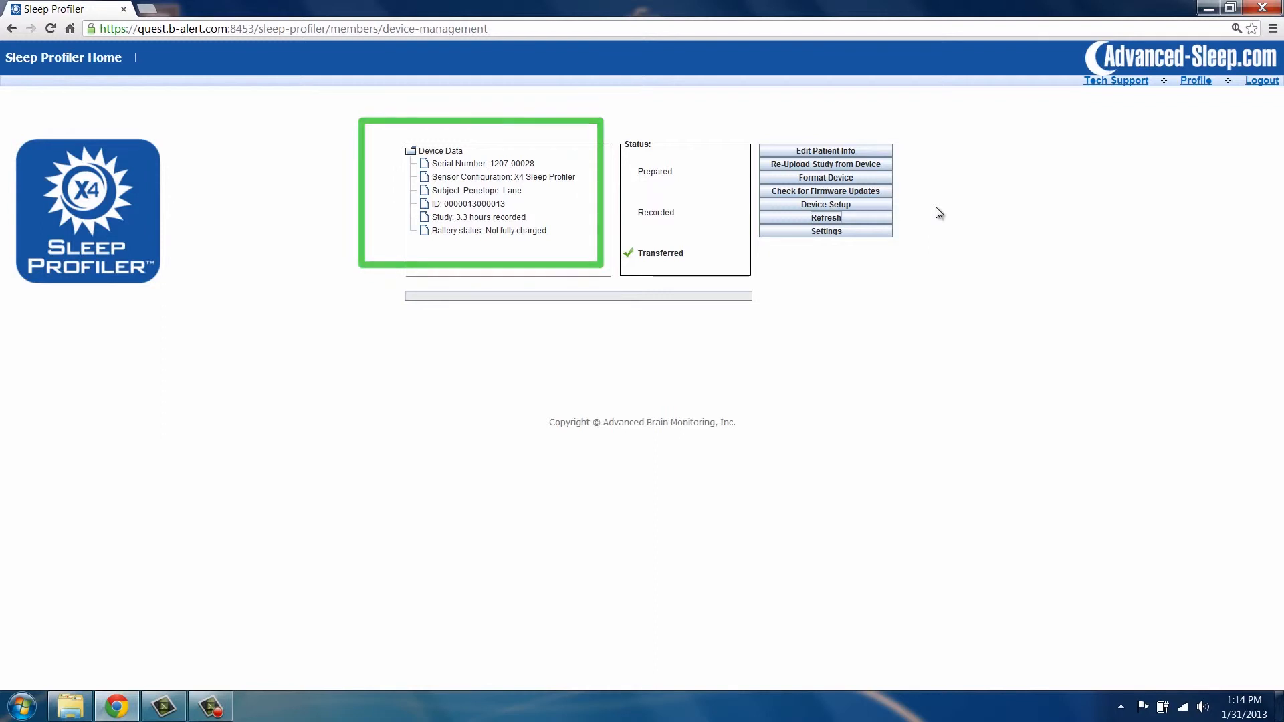
{"action": "mouse_move", "coordinate": [857, 178]}
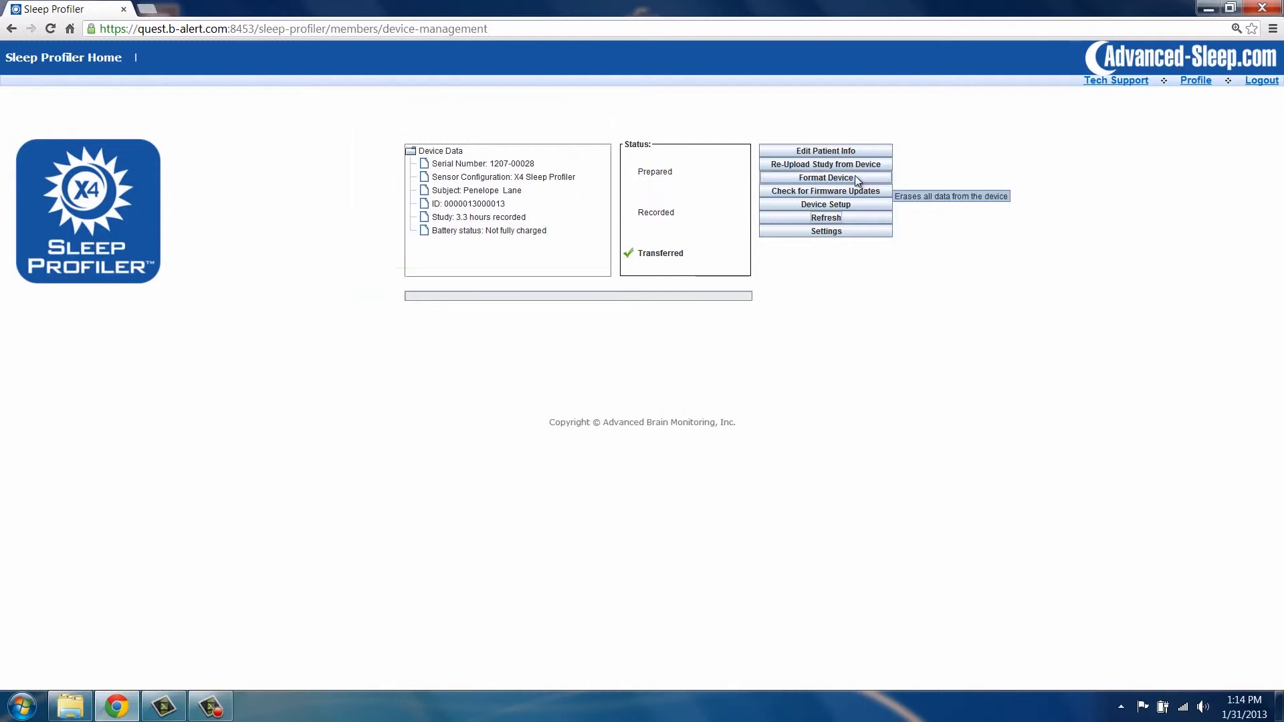
- Format the recorder, confirming the erase and acknowledging the power-off notice, blanking subject and ID
{"action": "left_click", "coordinate": [826, 178]}
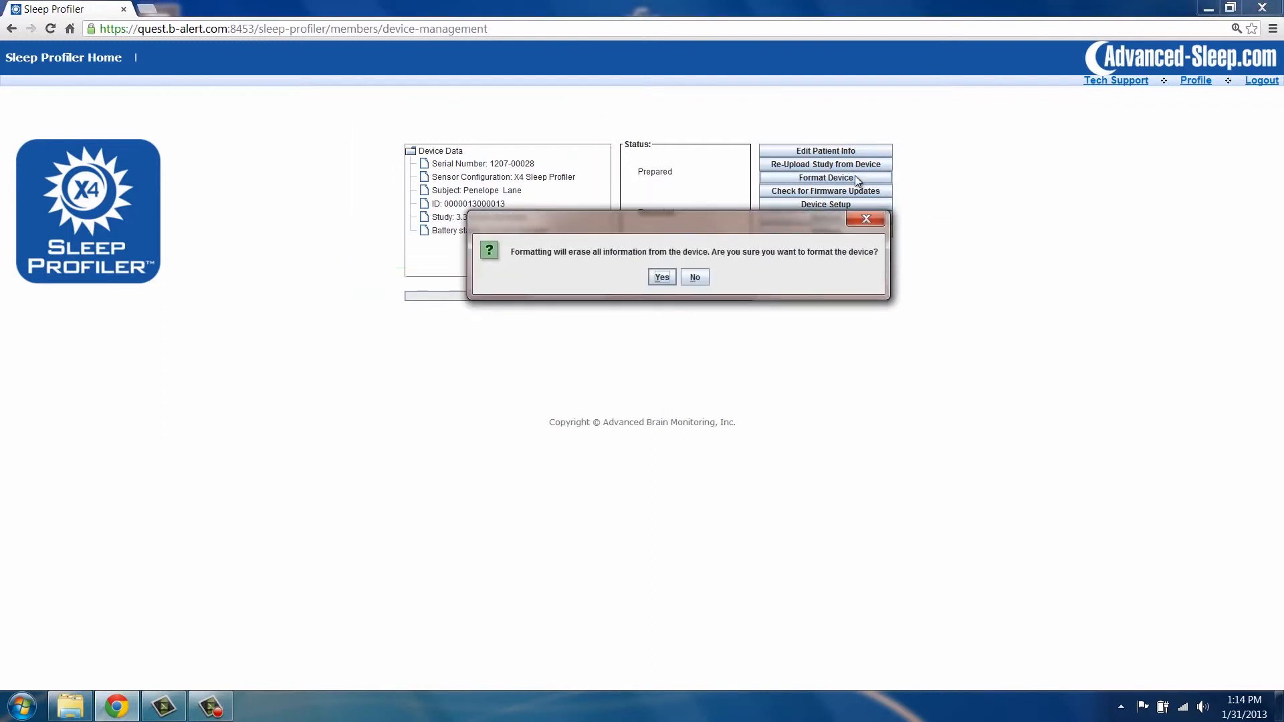
{"action": "mouse_move", "coordinate": [657, 263]}
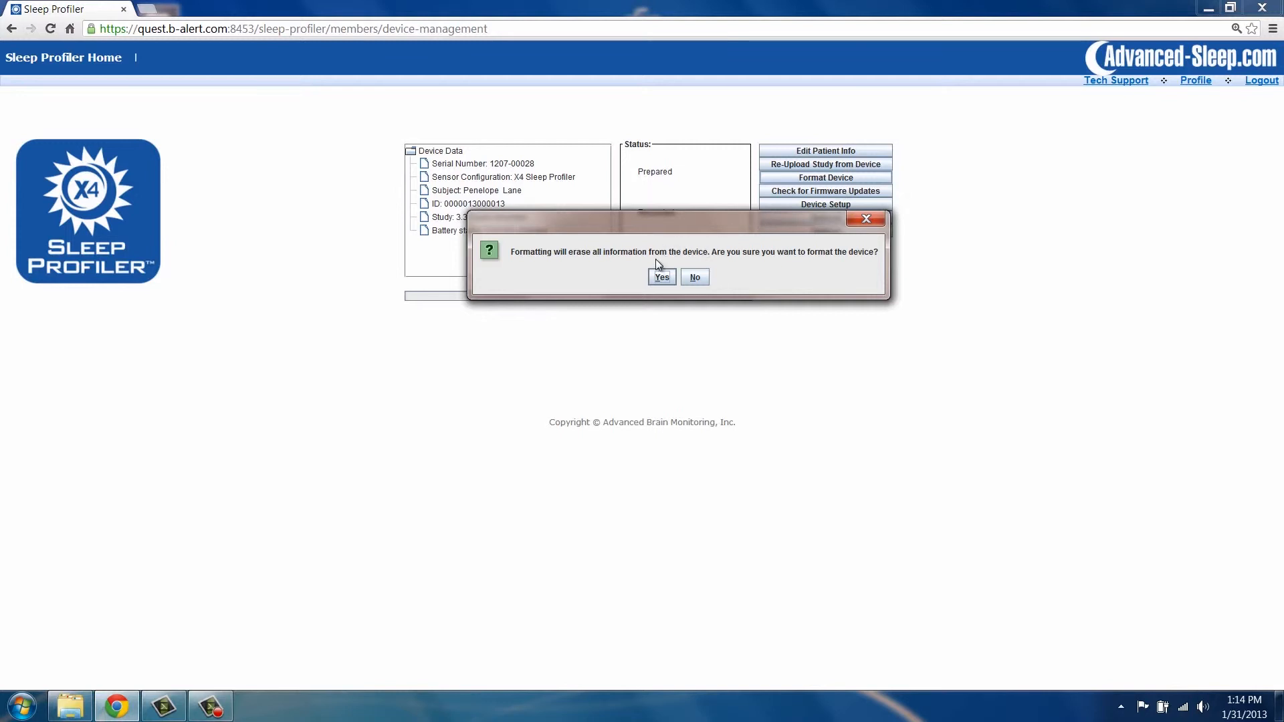
{"action": "mouse_move", "coordinate": [661, 279]}
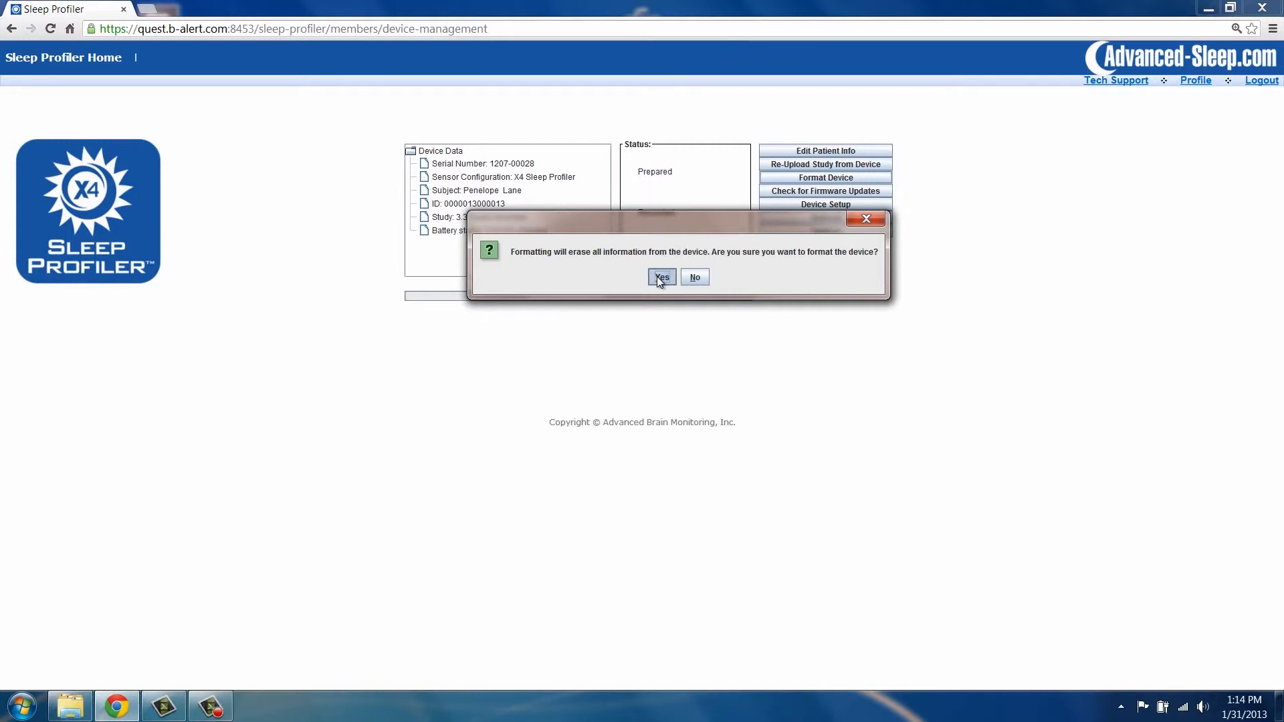
{"action": "left_click", "coordinate": [661, 277]}
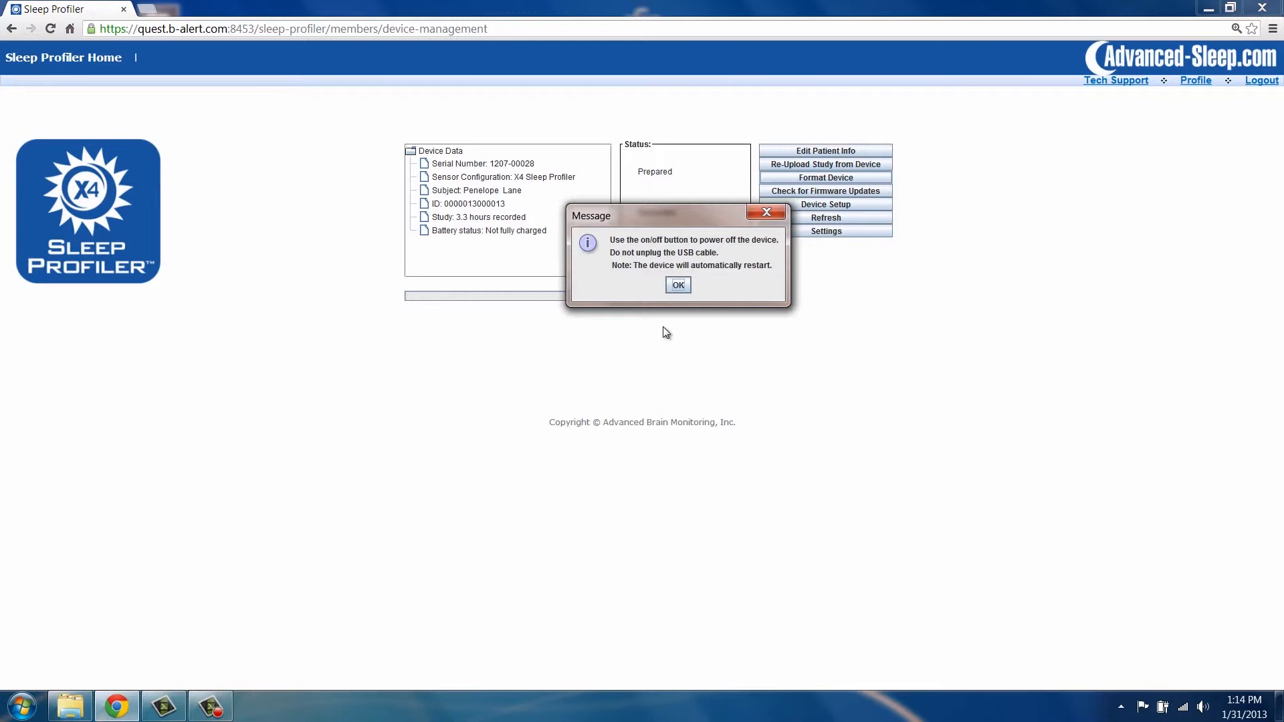
{"action": "mouse_move", "coordinate": [677, 285]}
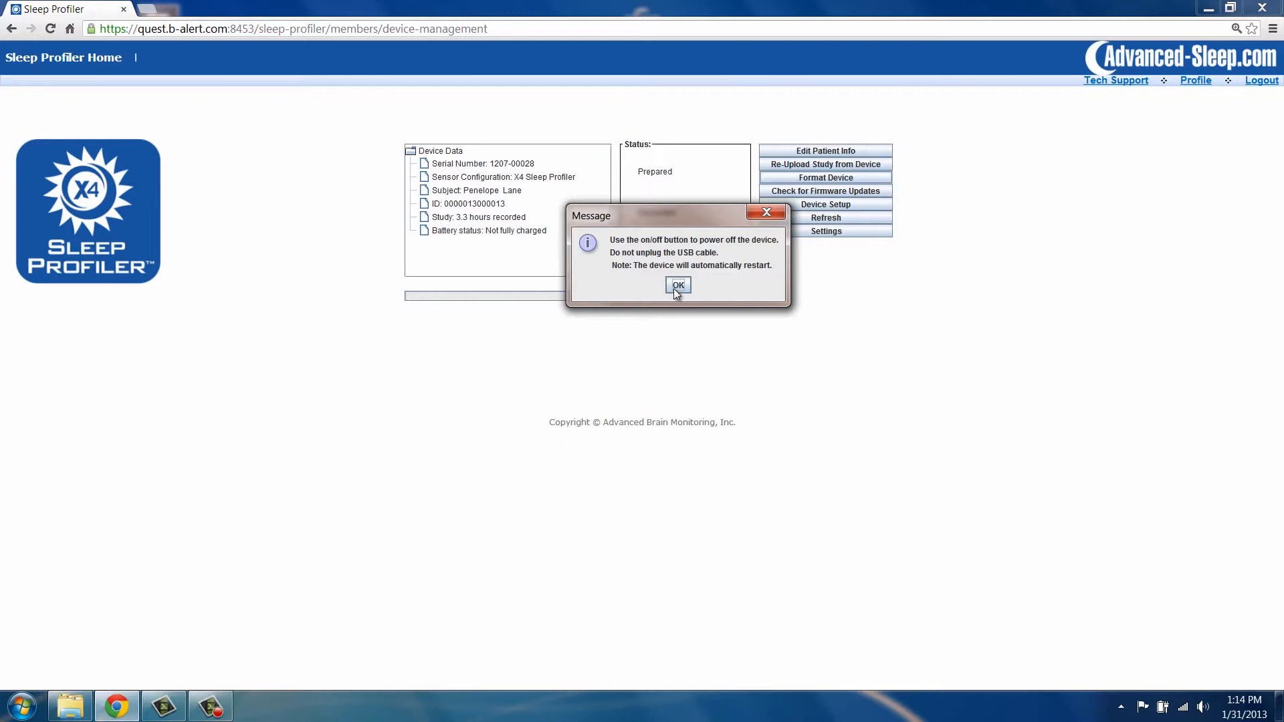
{"action": "left_click", "coordinate": [677, 285]}
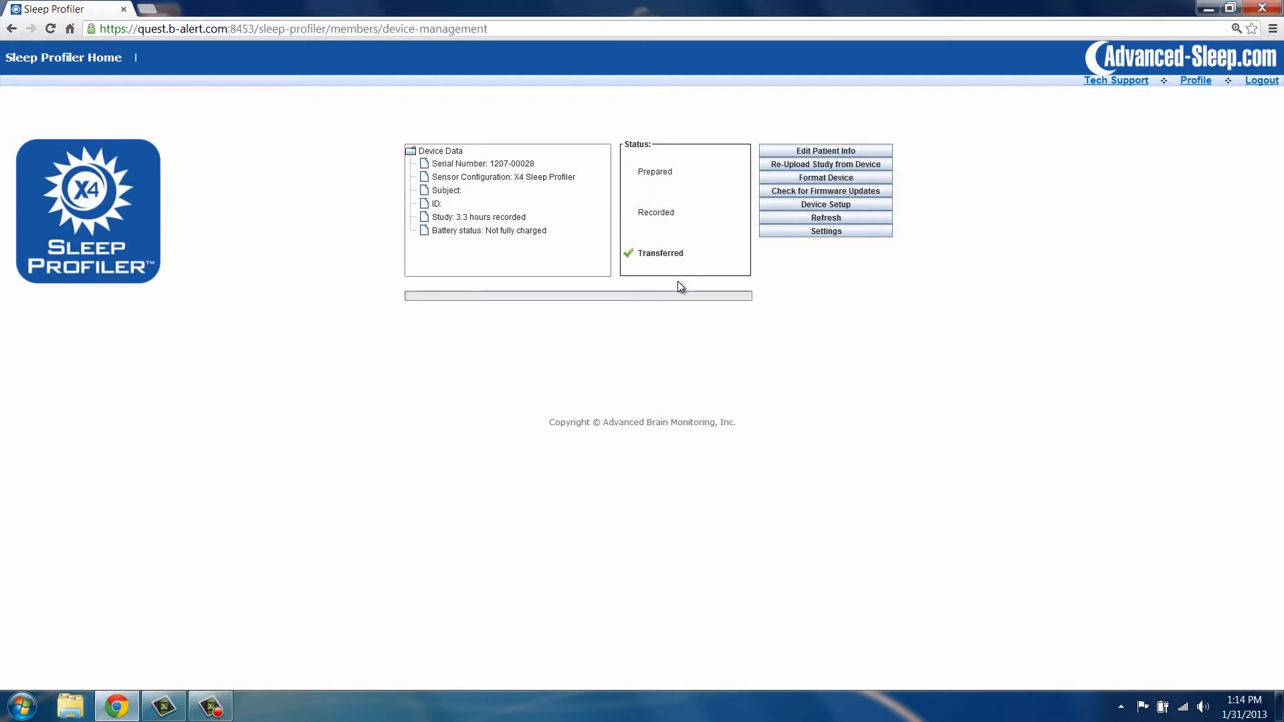
{"action": "mouse_move", "coordinate": [706, 322]}
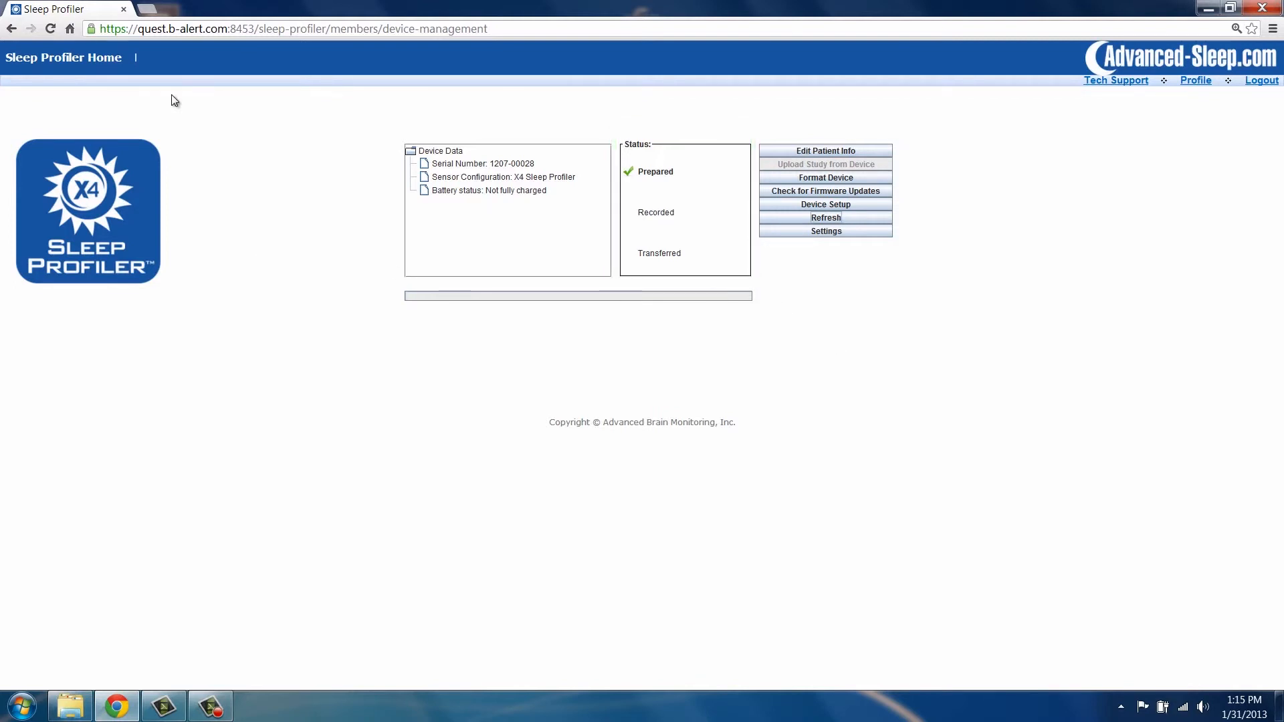
{"action": "left_click", "coordinate": [63, 58]}
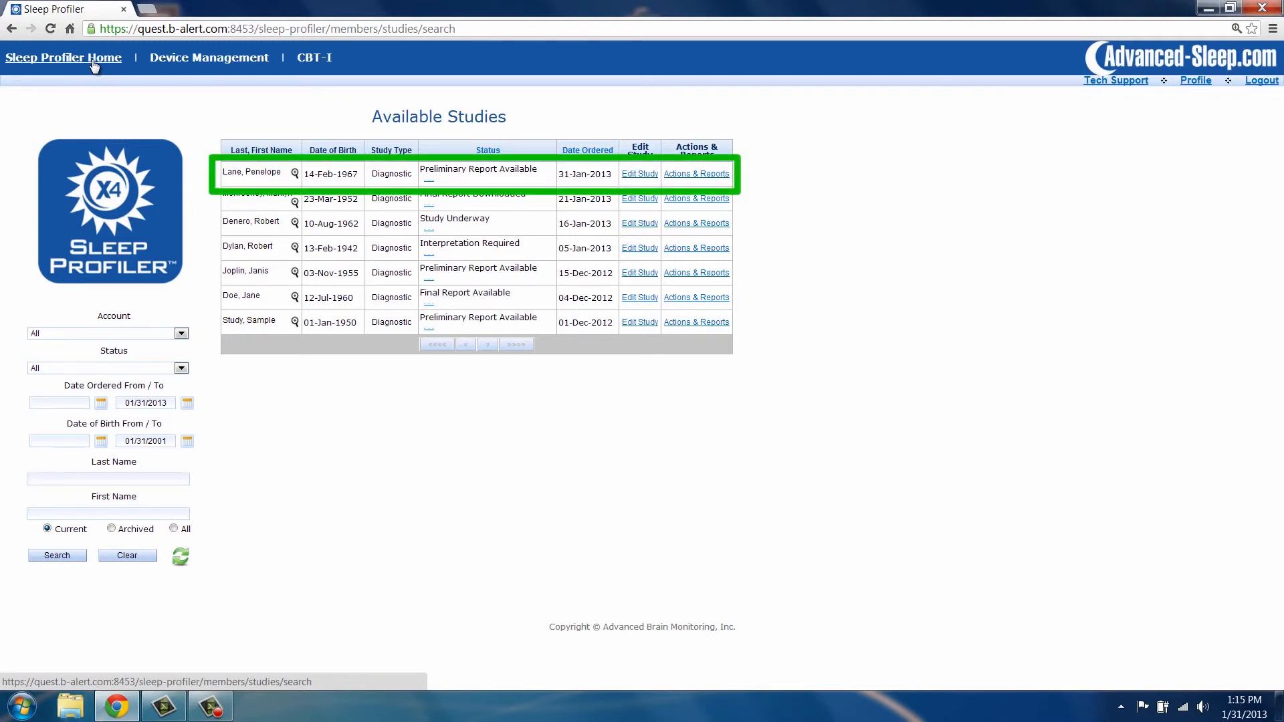
{"action": "mouse_move", "coordinate": [528, 107]}
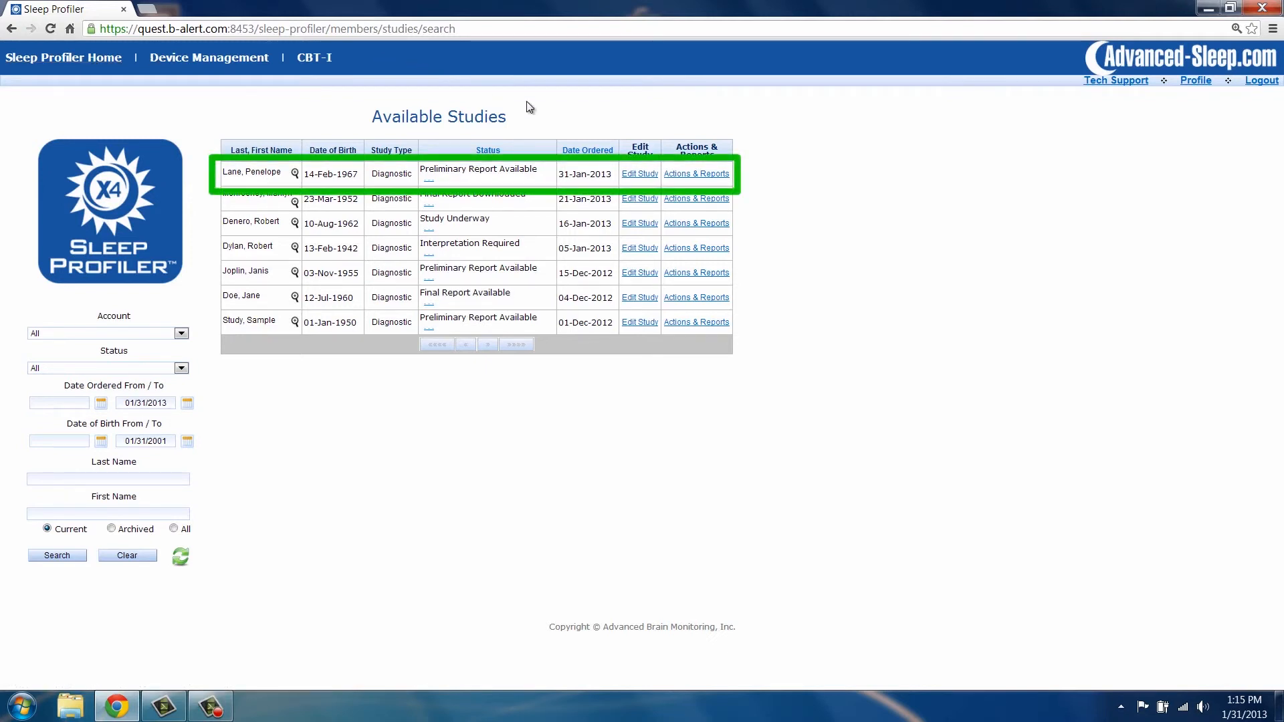
{"action": "mouse_move", "coordinate": [711, 178]}
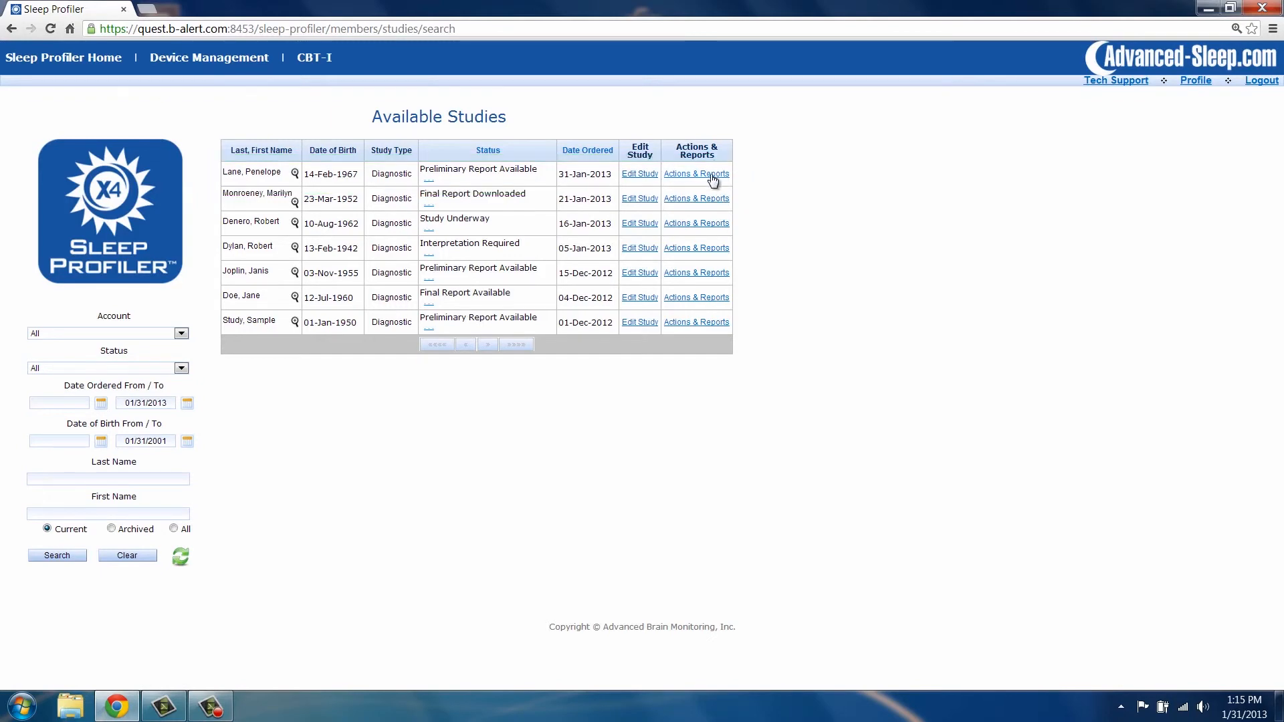
- Start a New Questionnaire for the first listed study and advance through its pages
{"action": "left_click", "coordinate": [696, 174]}
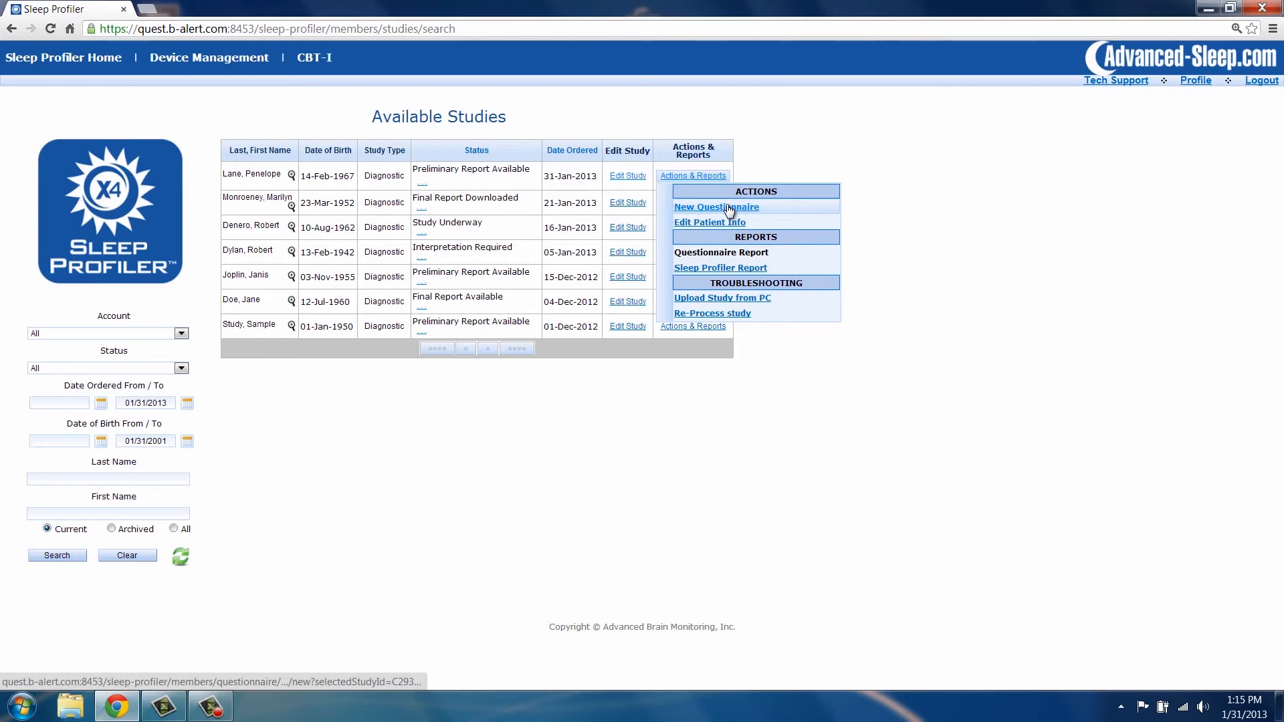
{"action": "left_click", "coordinate": [716, 206]}
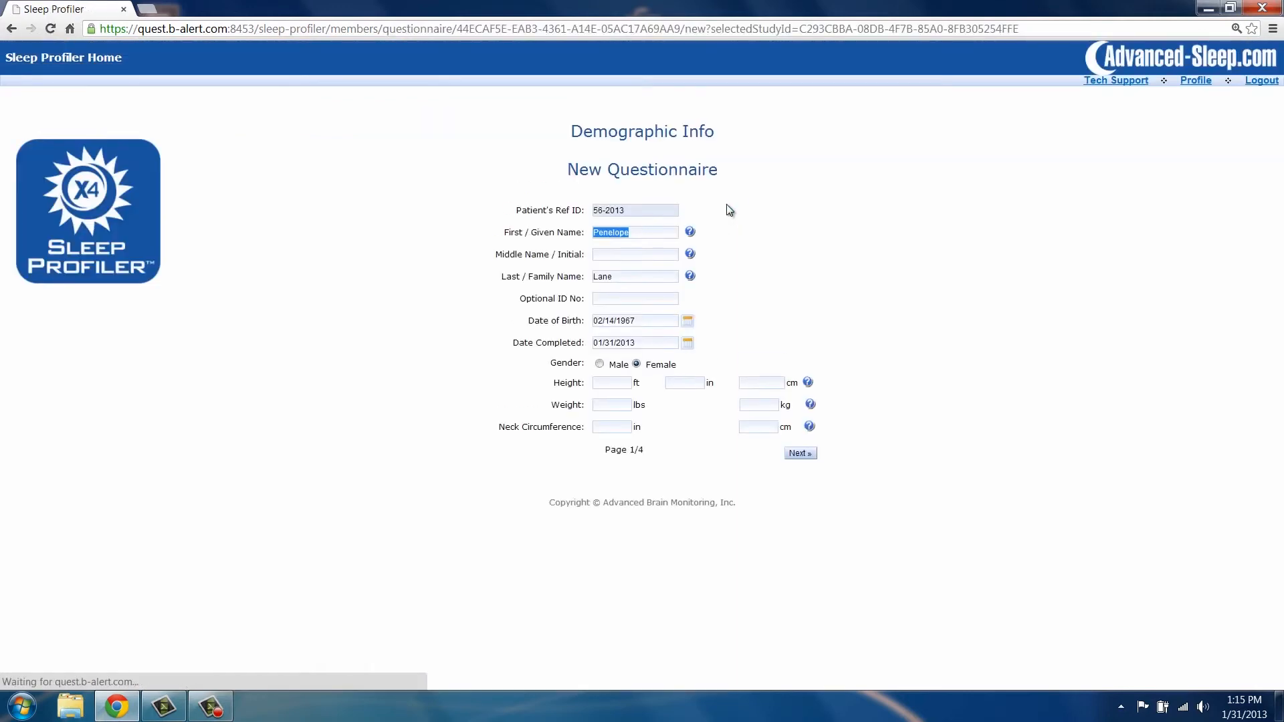
{"action": "left_click", "coordinate": [798, 454]}
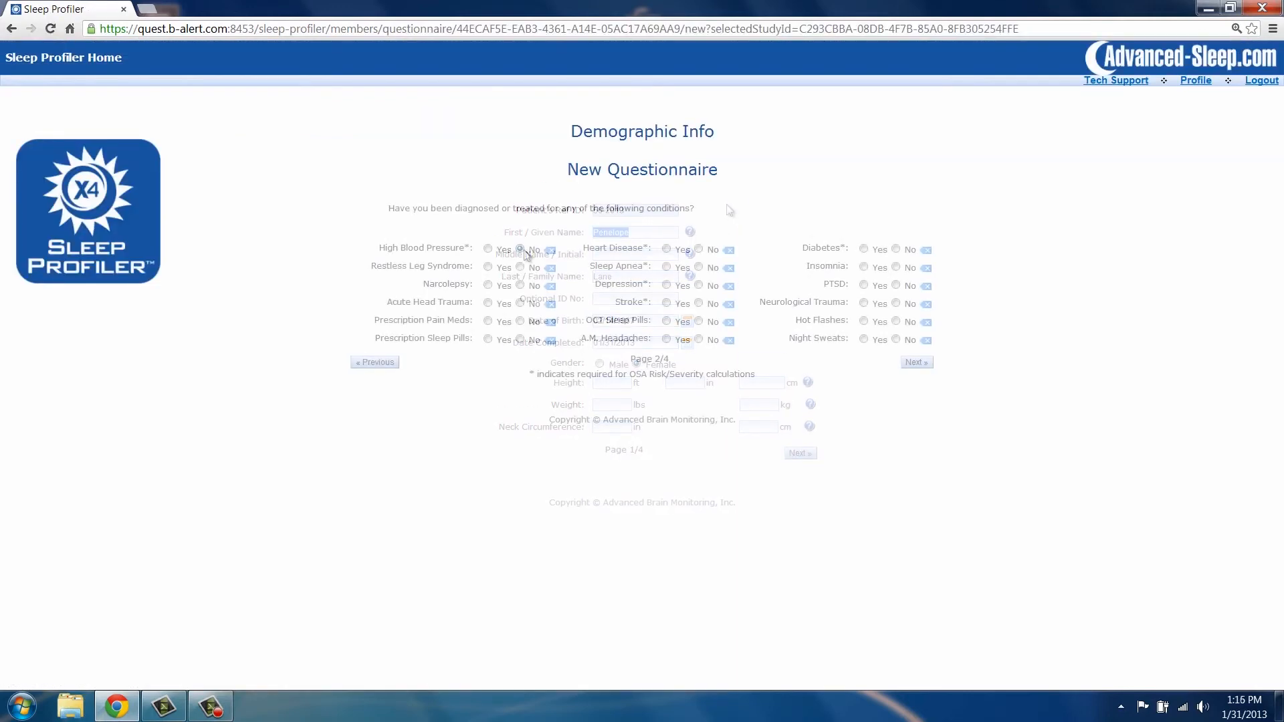
{"action": "left_click", "coordinate": [915, 363]}
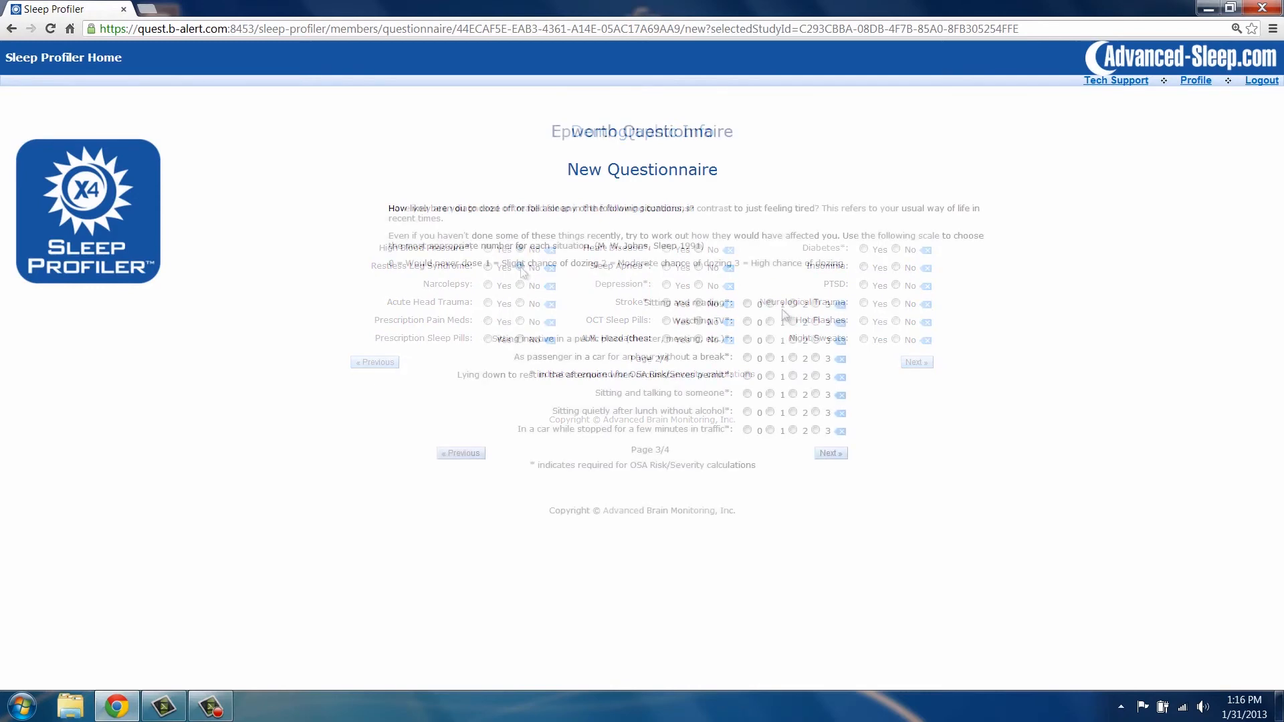
{"action": "left_click", "coordinate": [830, 453]}
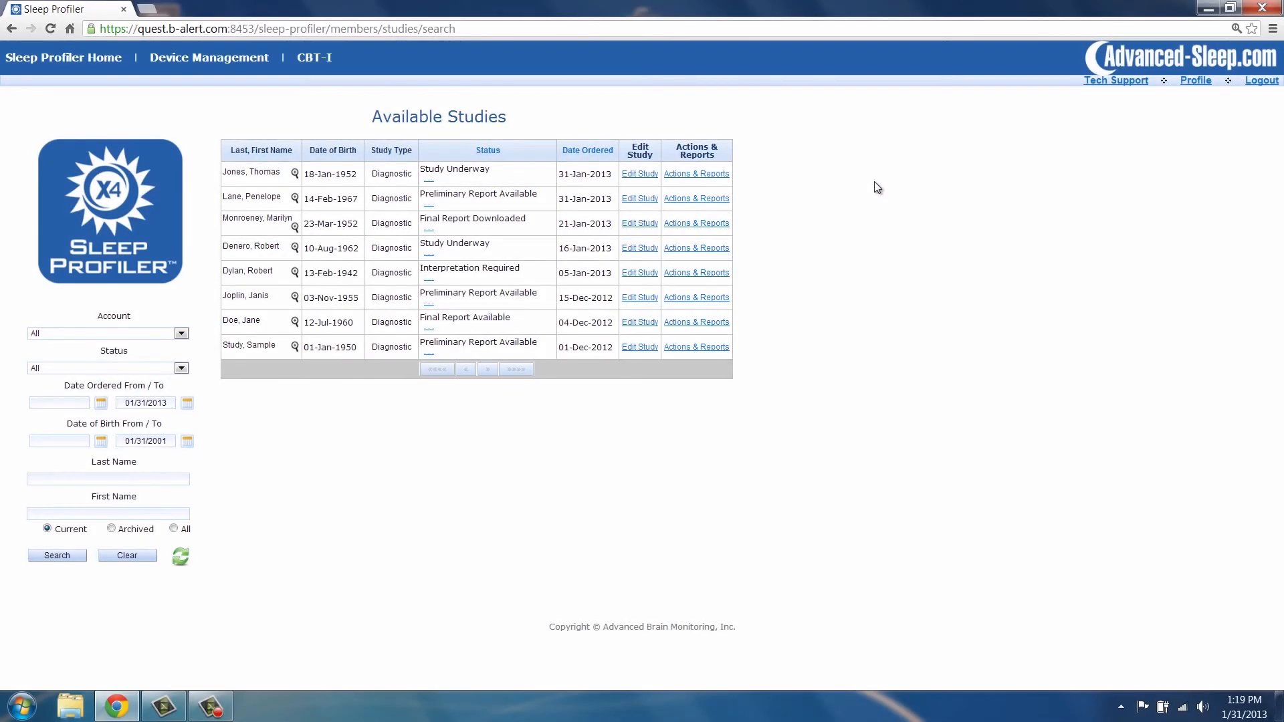
{"action": "mouse_move", "coordinate": [479, 78]}
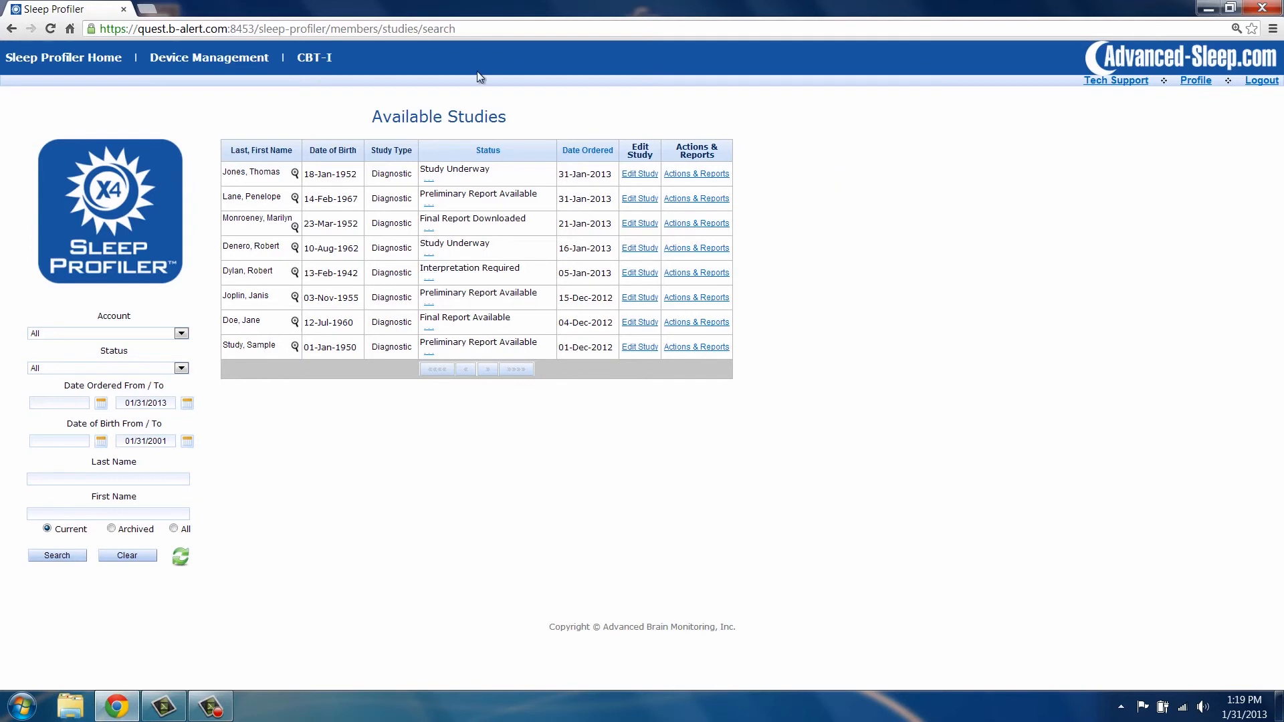
{"action": "left_click", "coordinate": [209, 58]}
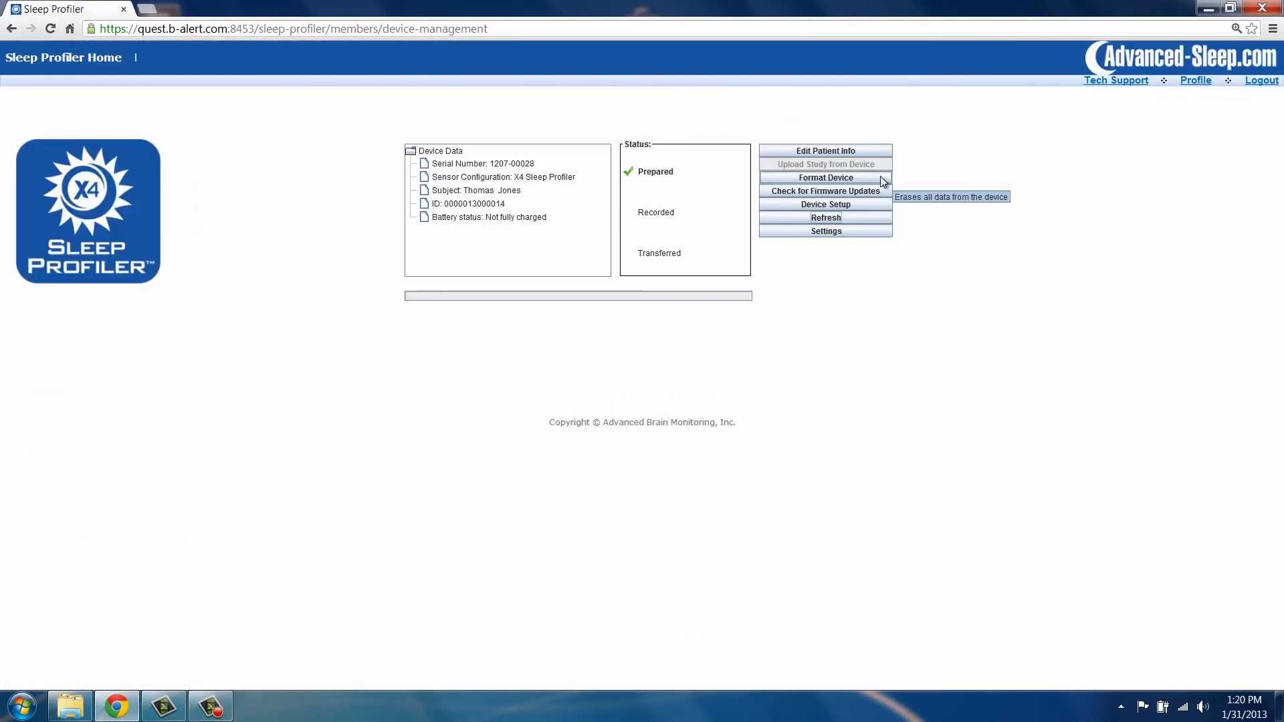
{"action": "left_click", "coordinate": [825, 178]}
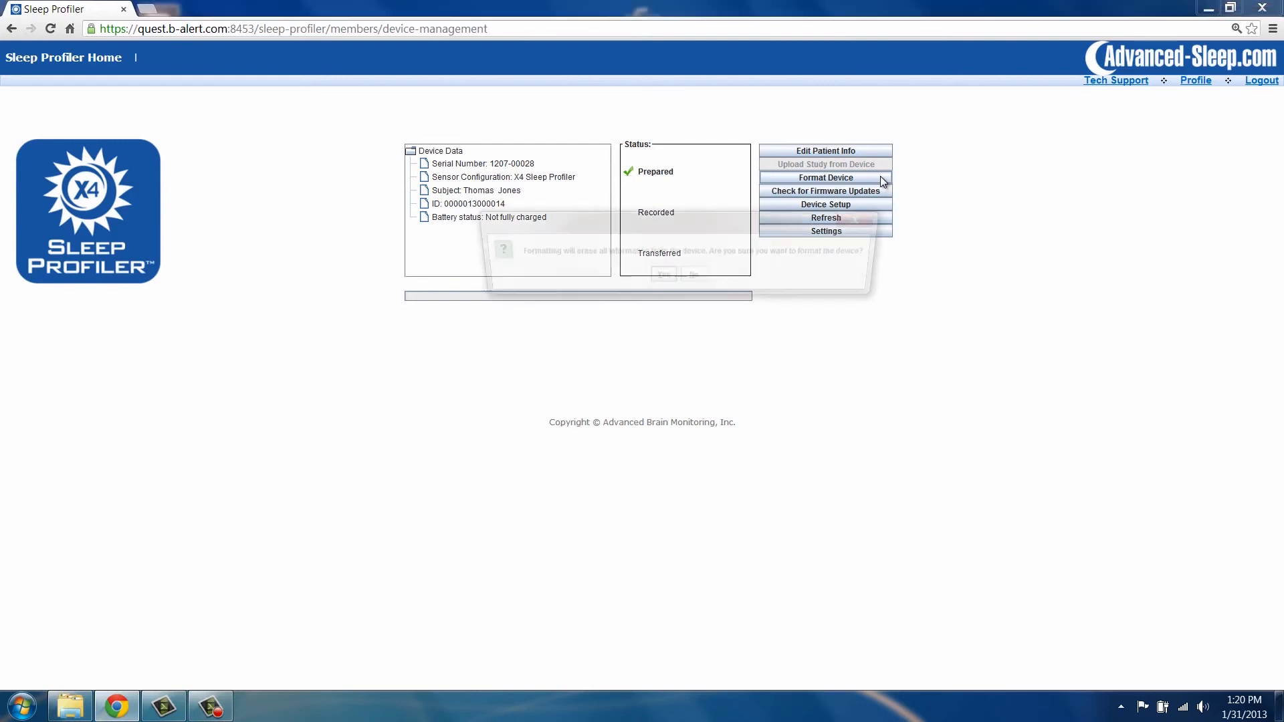
{"action": "left_click", "coordinate": [825, 178]}
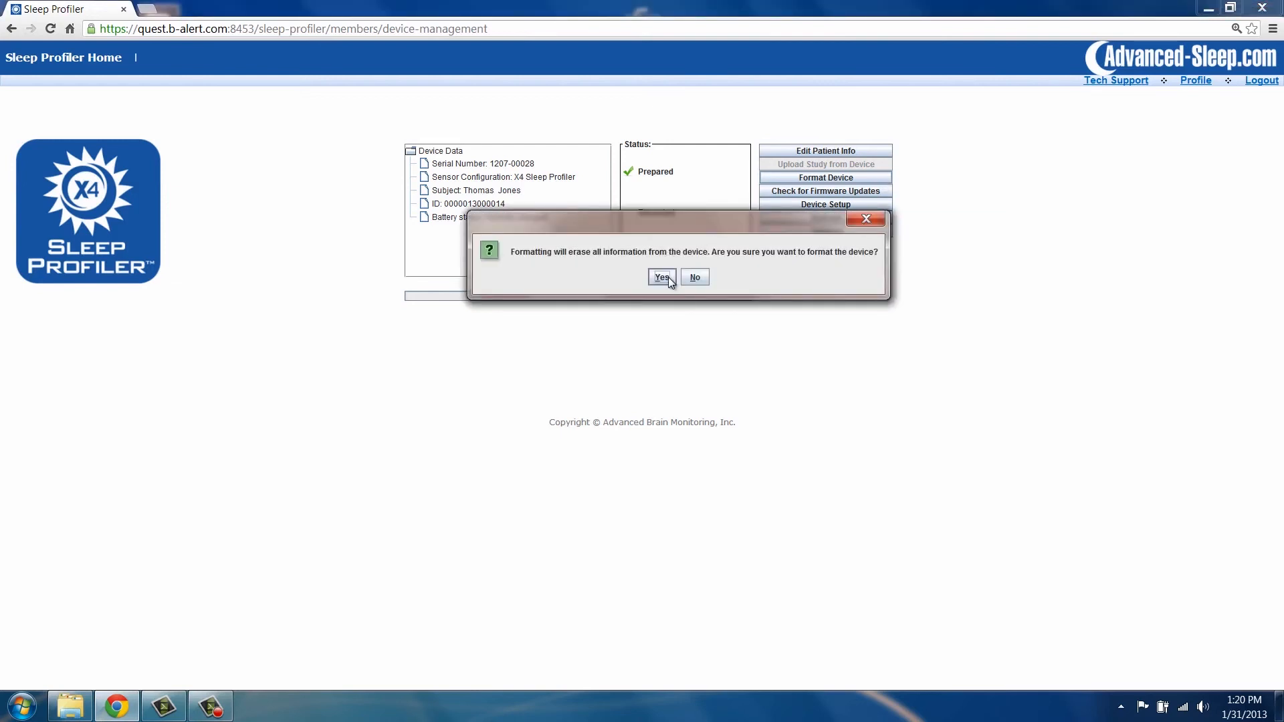
{"action": "left_click", "coordinate": [662, 276]}
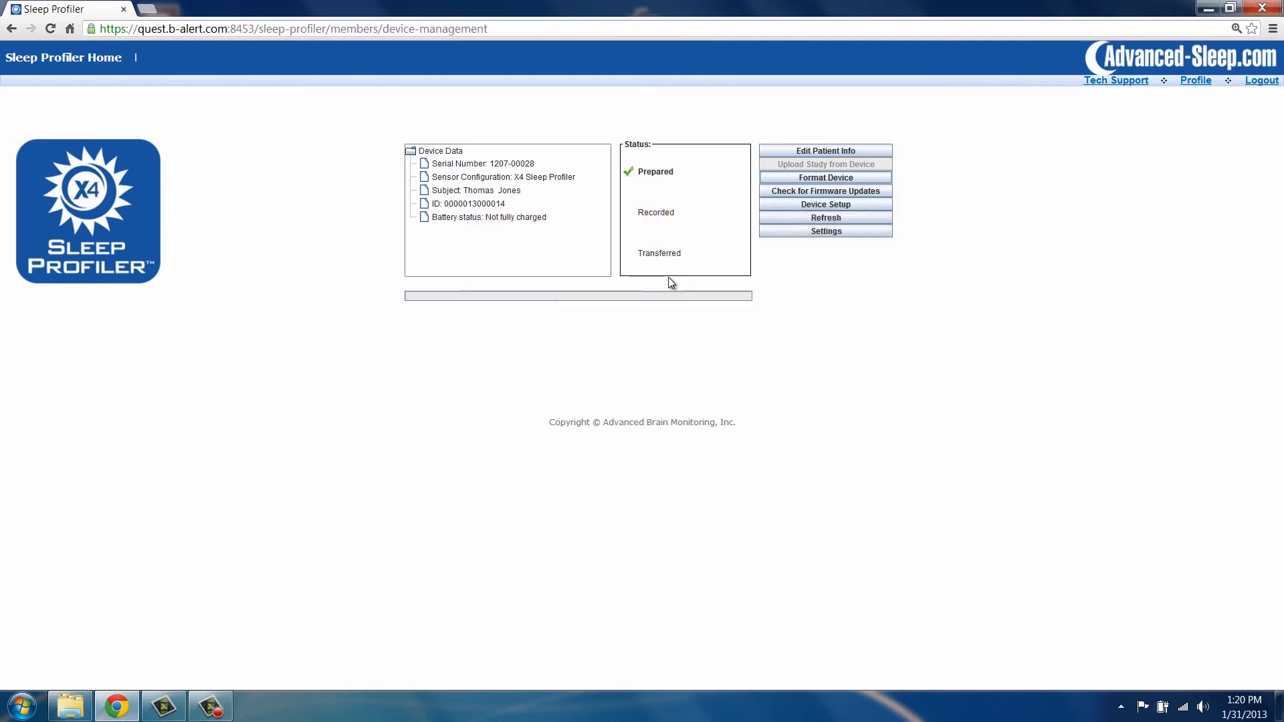
{"action": "left_click", "coordinate": [826, 178]}
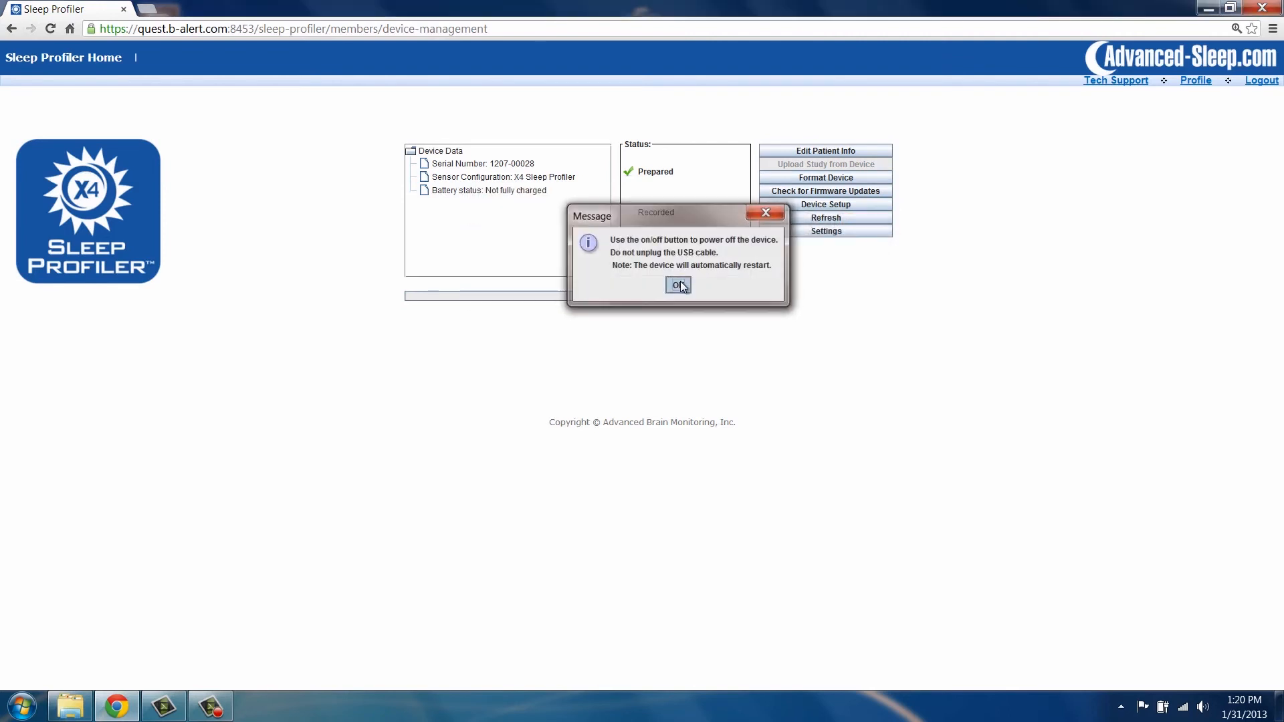
{"action": "left_click", "coordinate": [677, 283]}
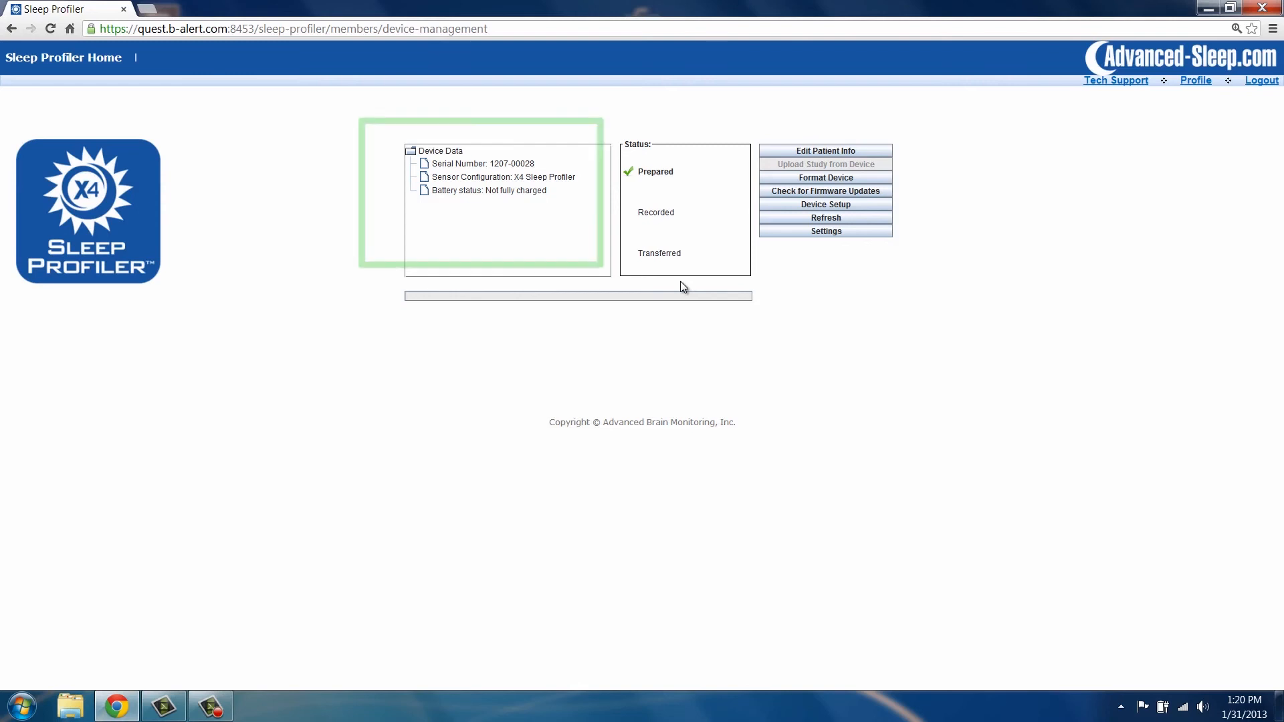
{"action": "mouse_move", "coordinate": [446, 211]}
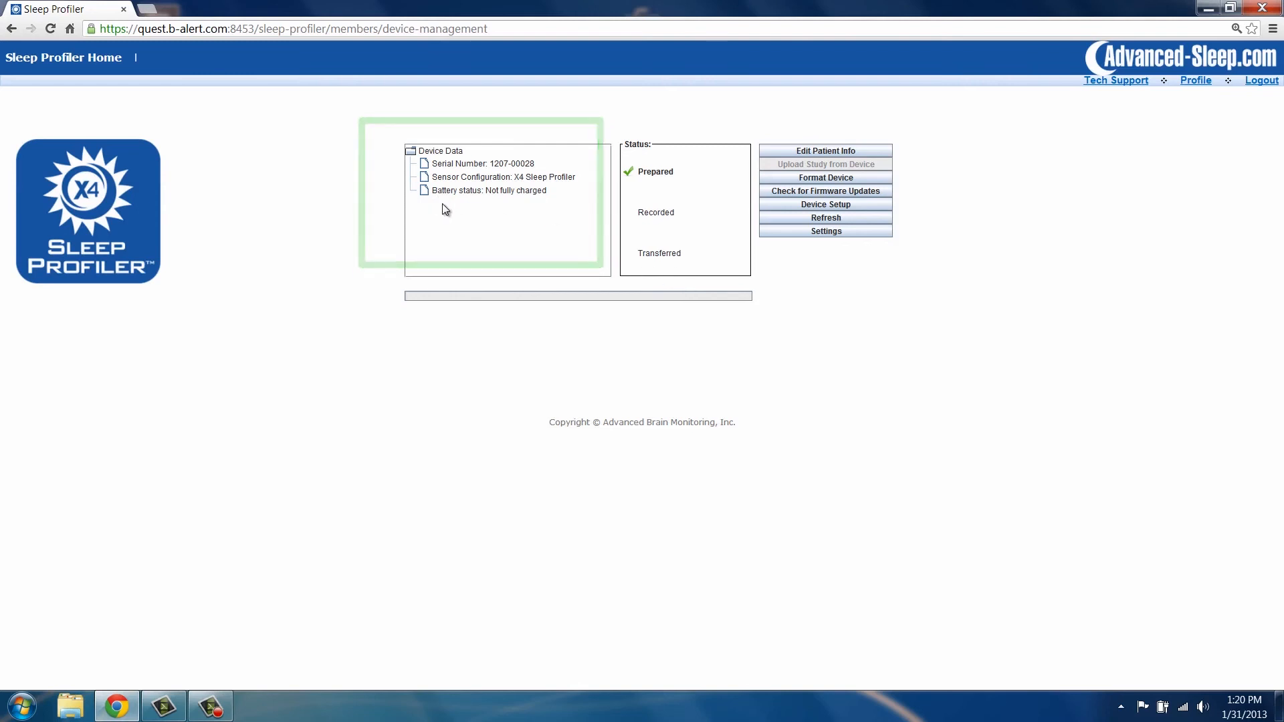
{"action": "left_click", "coordinate": [825, 151]}
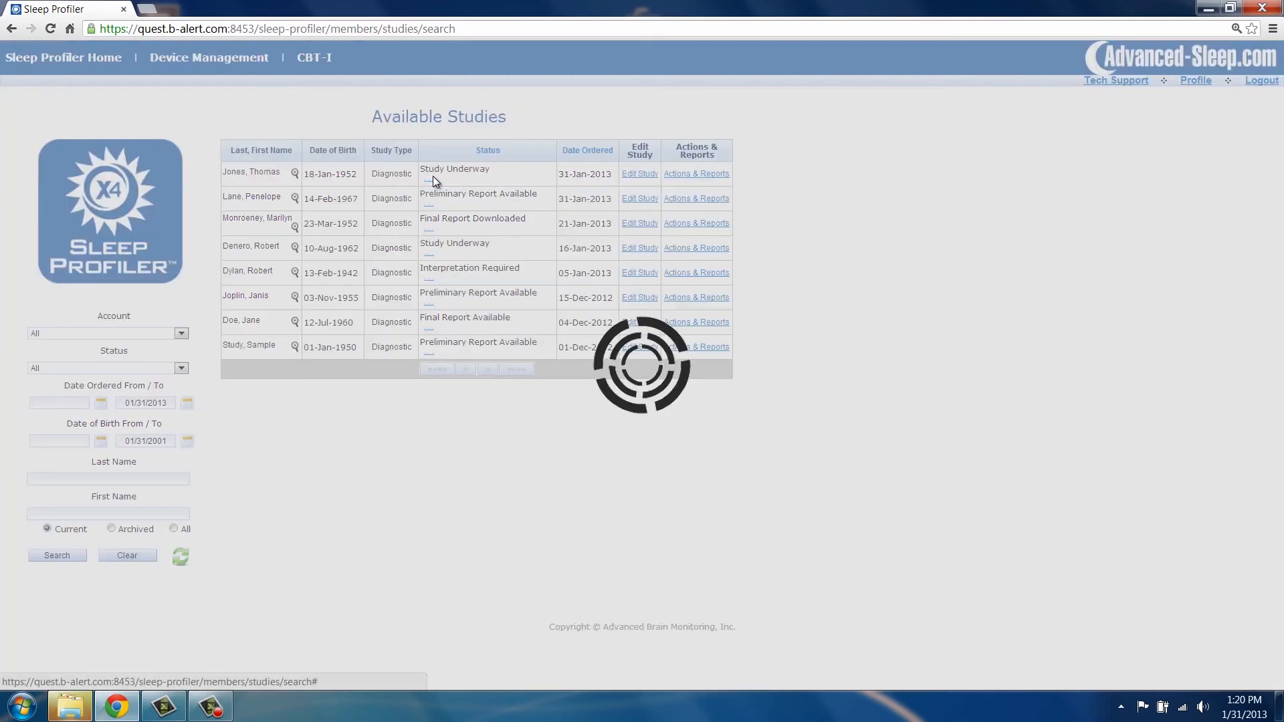
{"action": "left_click", "coordinate": [455, 173]}
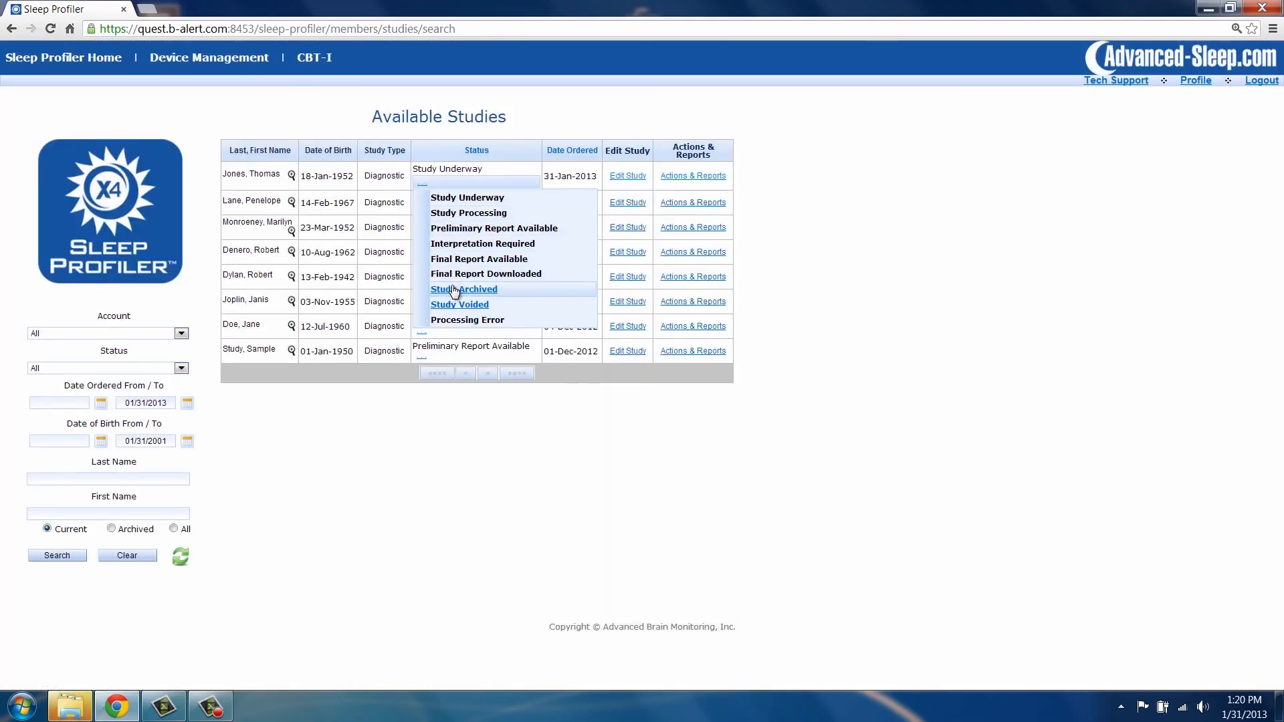